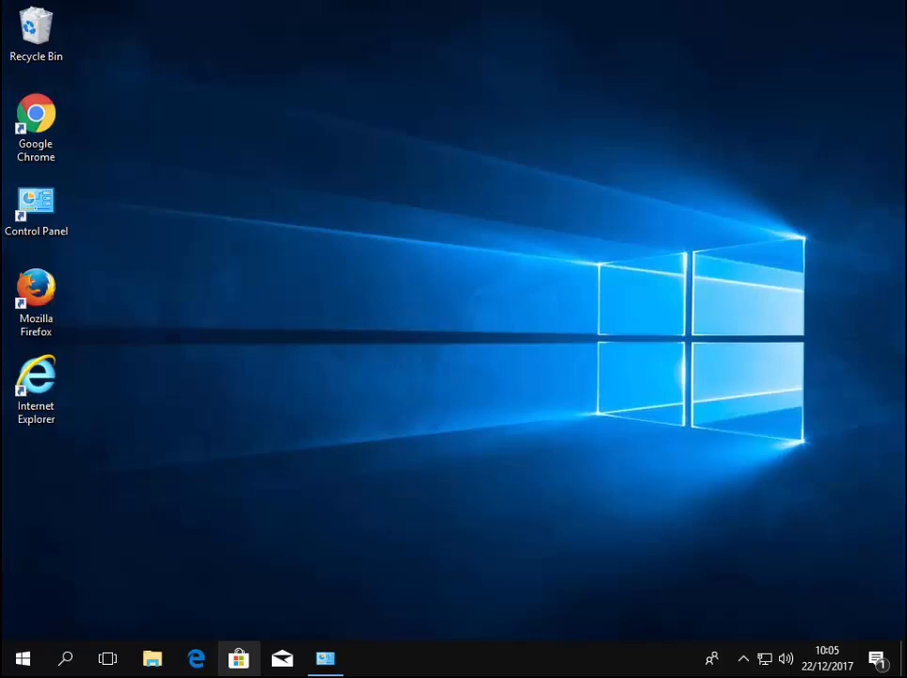
mouse_move(104, 564)
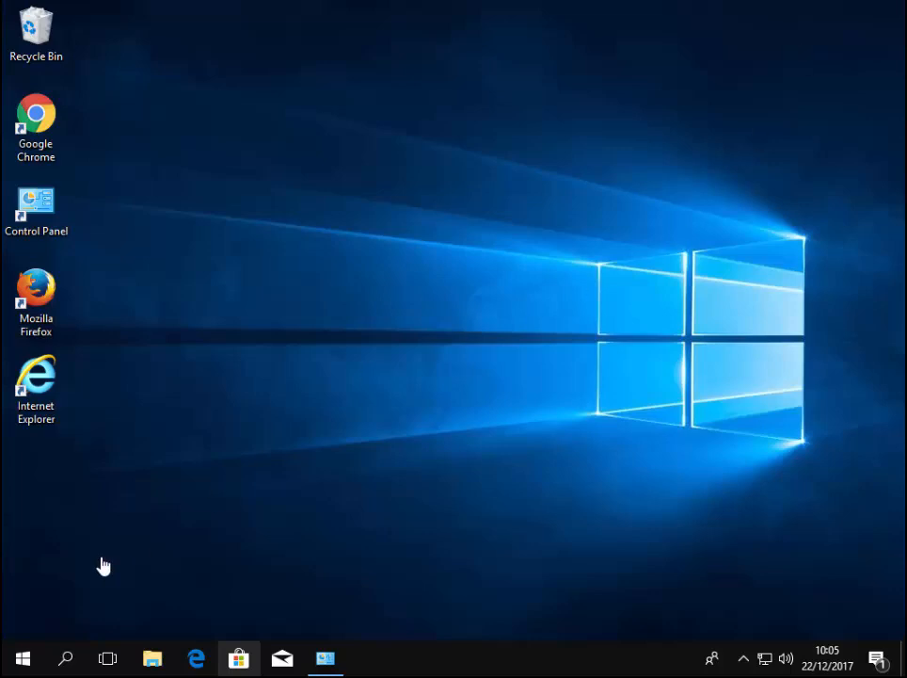
mouse_move(23, 658)
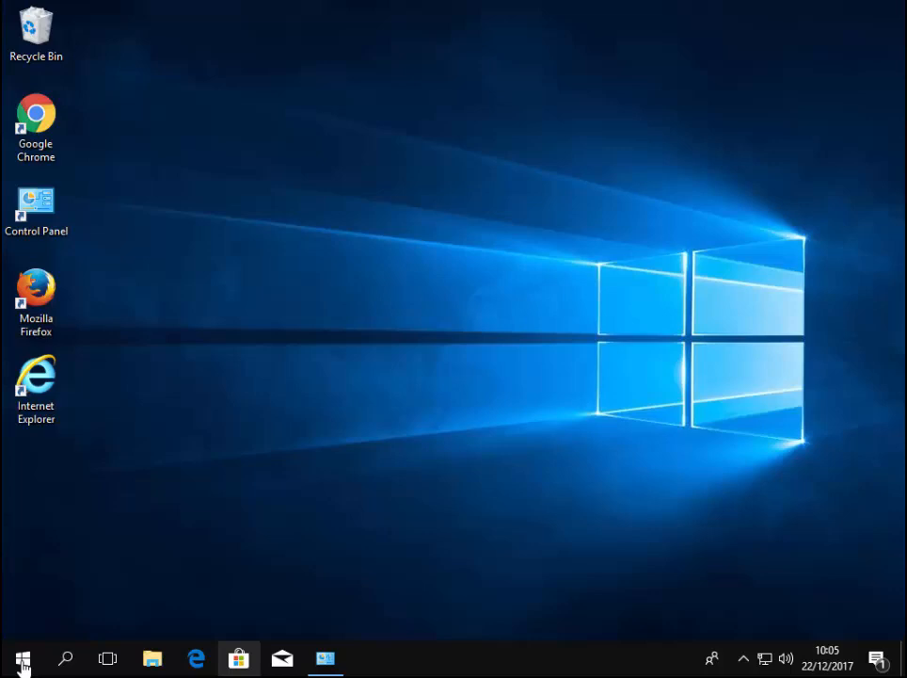
Search the Start menu for "photos" so the Photos app shows as best match
left_click(23, 658)
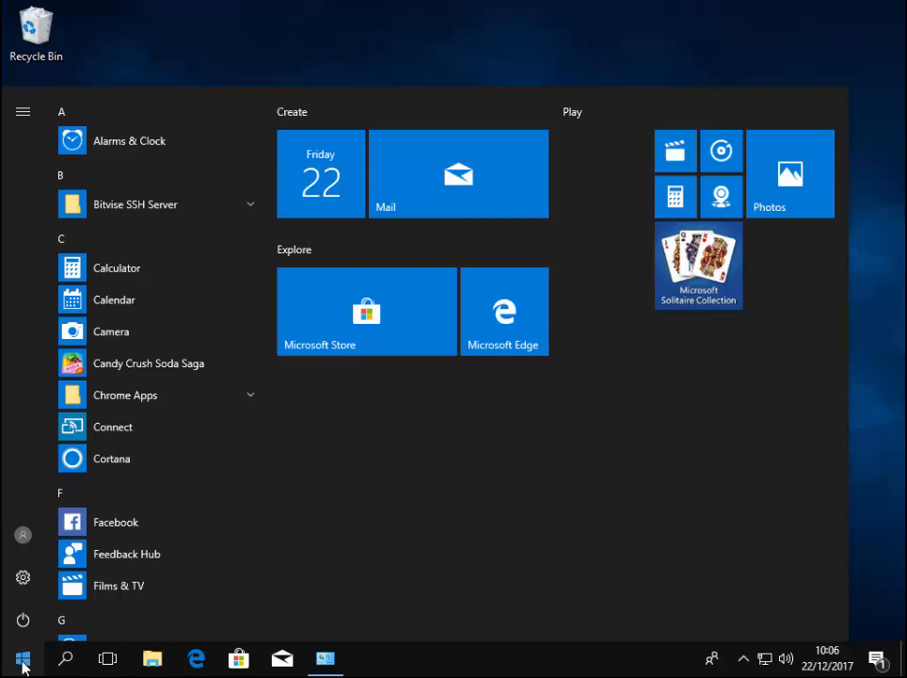
left_click(23, 659)
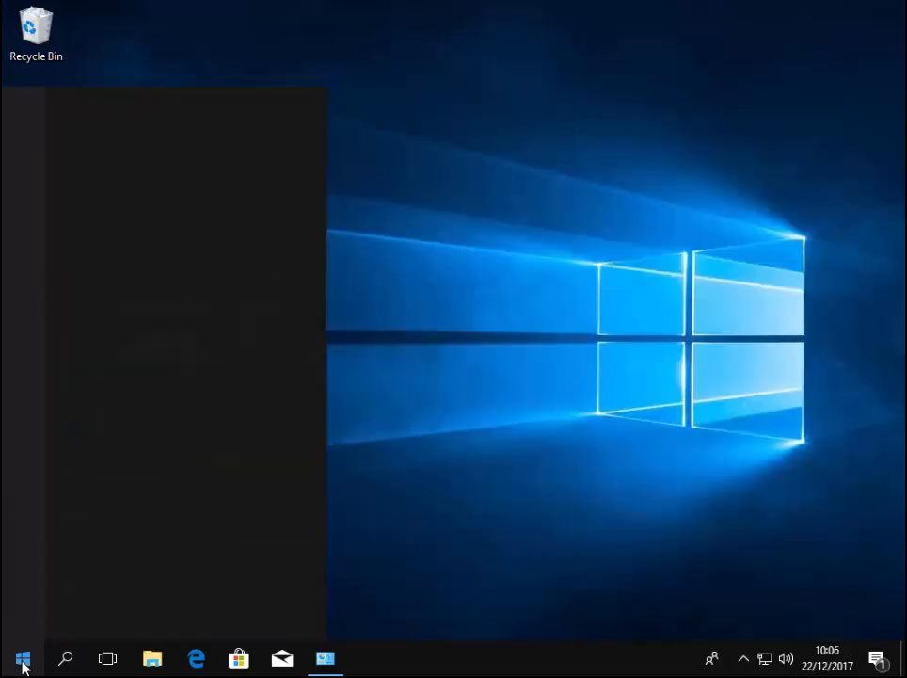
type("photos")
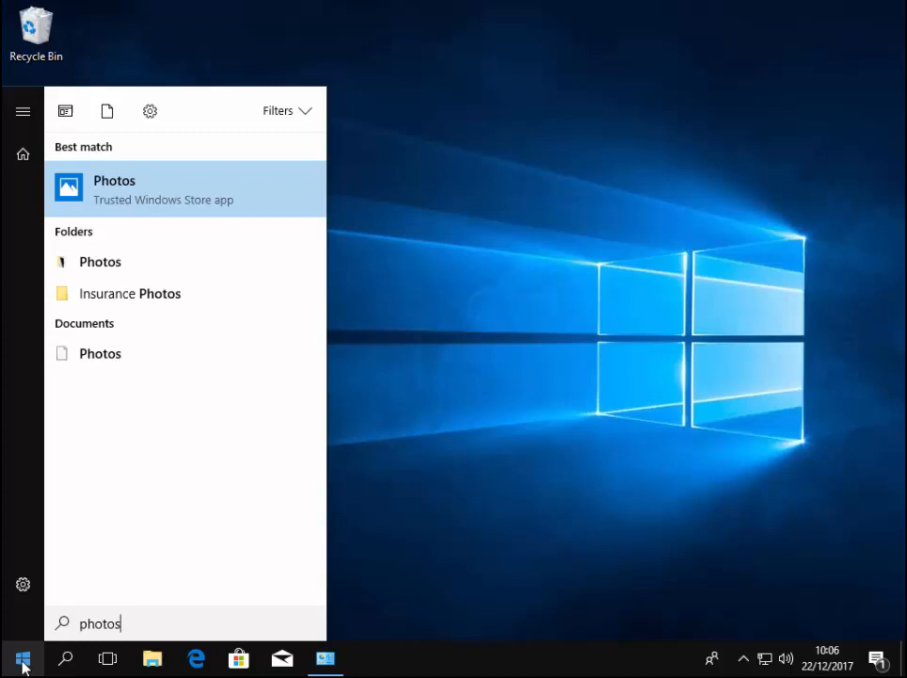
mouse_move(92, 499)
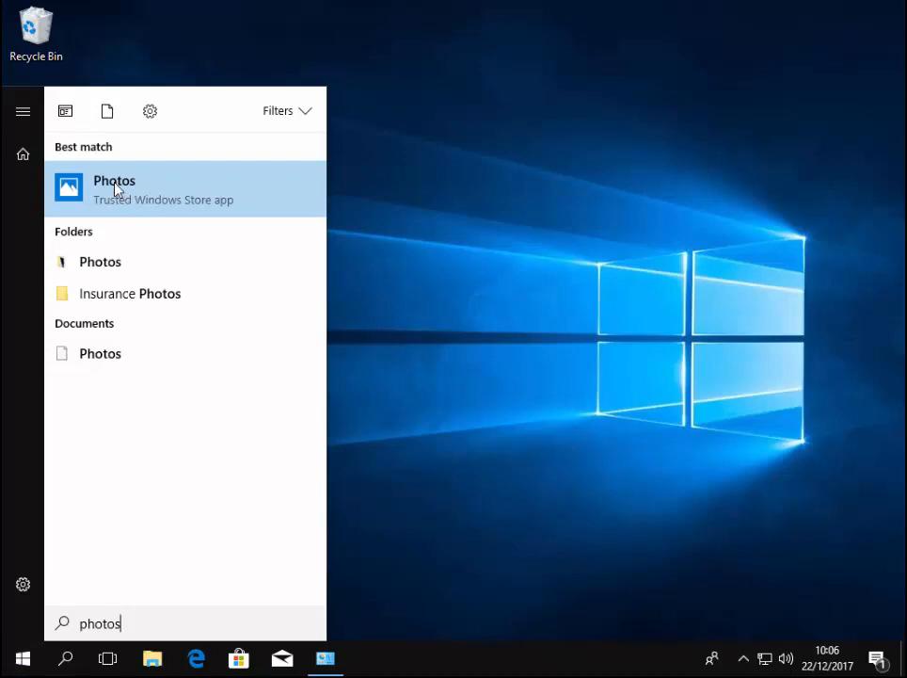
Launch Photos from the best match and dismiss the Microsoft account sign-in prompt
left_click(113, 188)
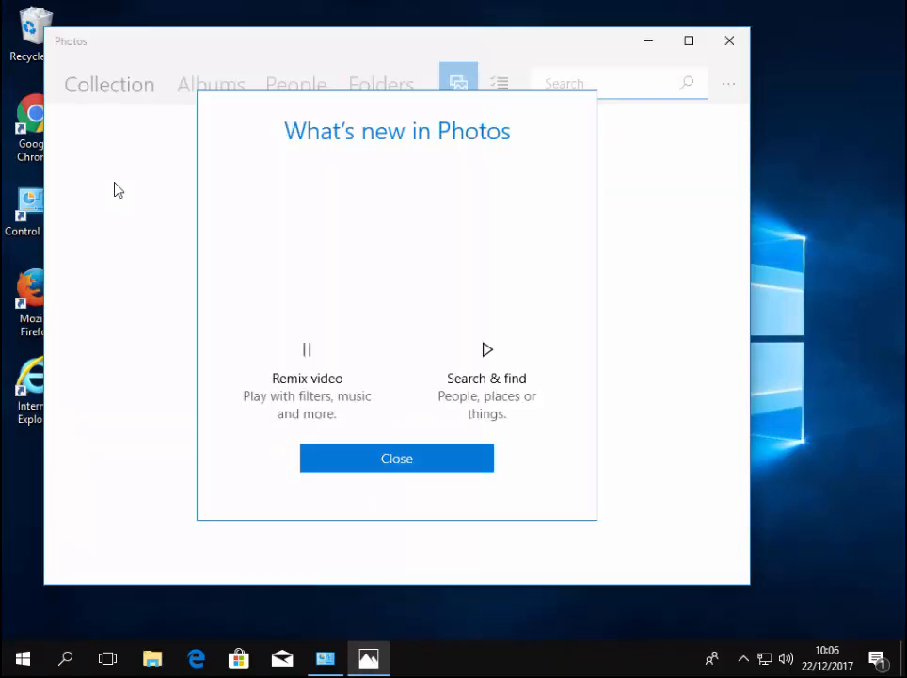
left_click(395, 459)
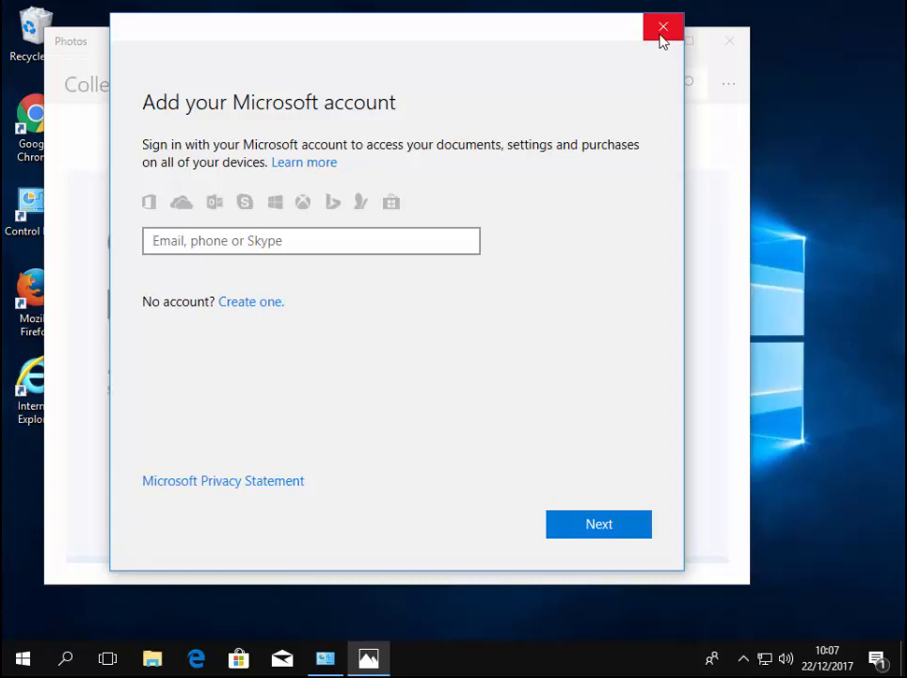
left_click(663, 26)
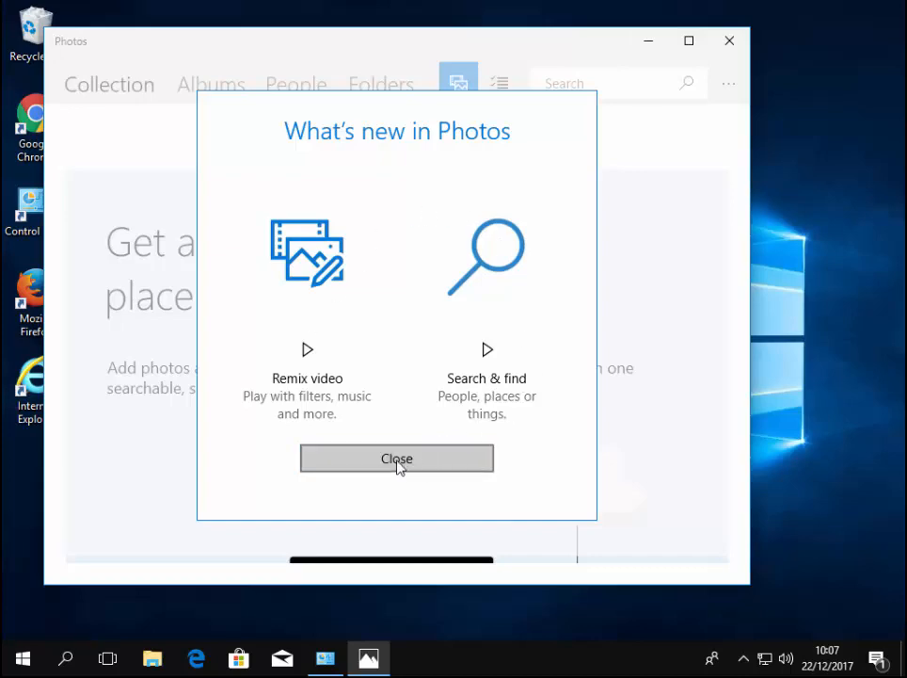
Close the 'What's new in Photos' dialog to reveal the empty Collection page
left_click(395, 459)
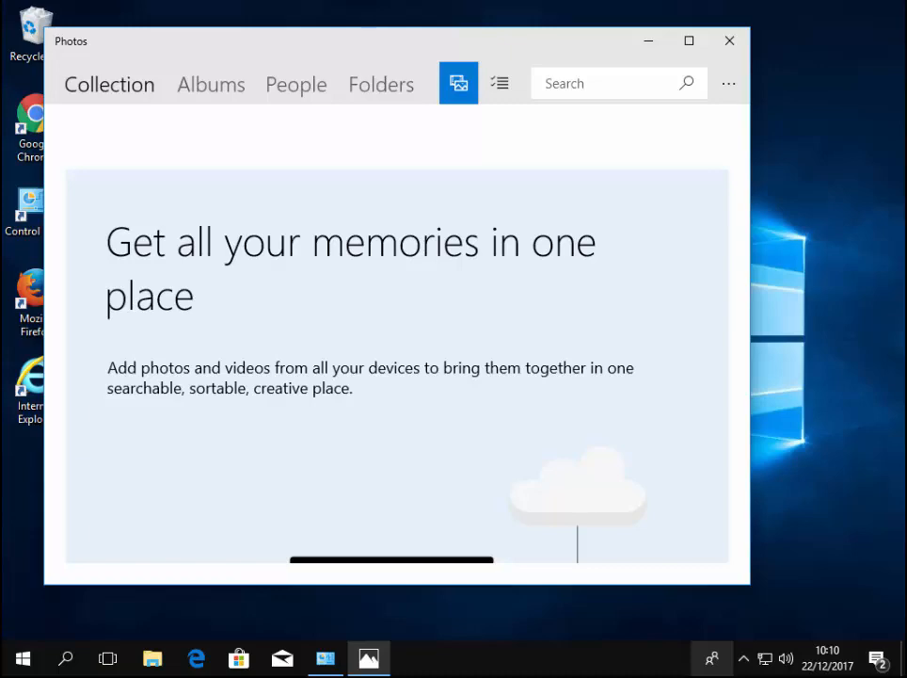
mouse_move(696, 130)
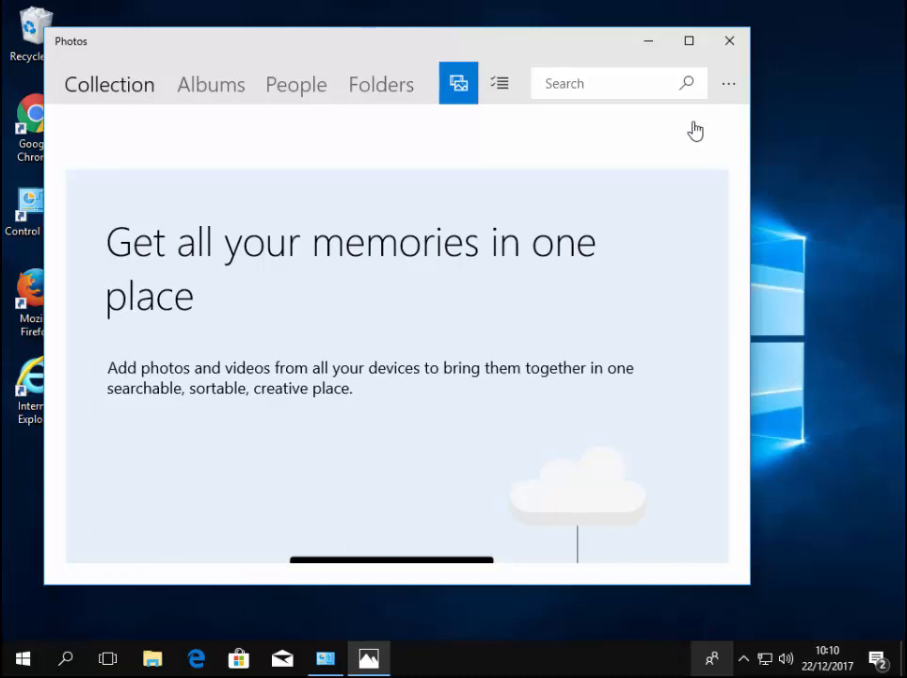
mouse_move(836, 98)
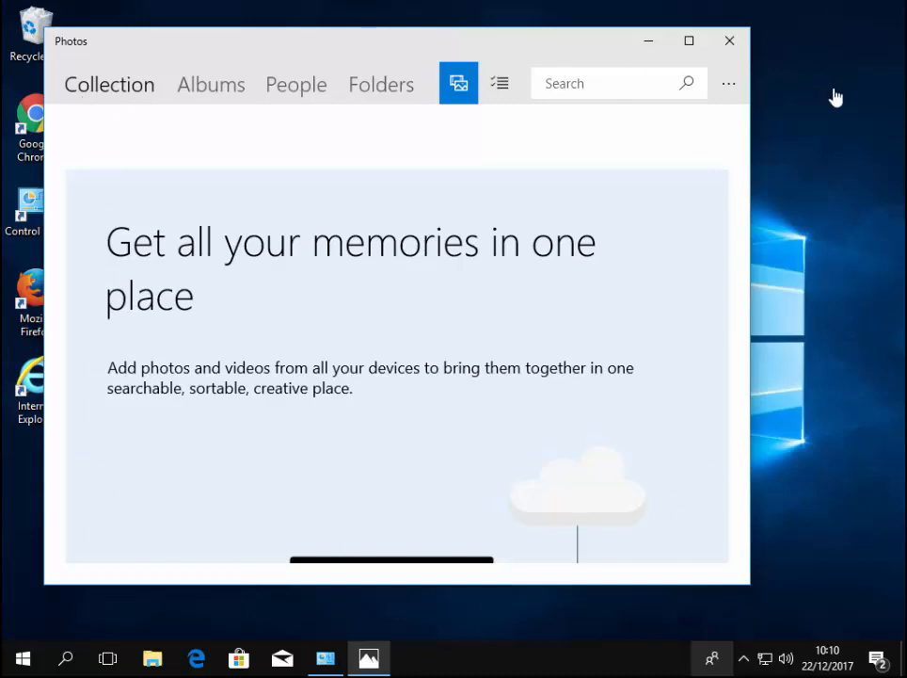
mouse_move(689, 41)
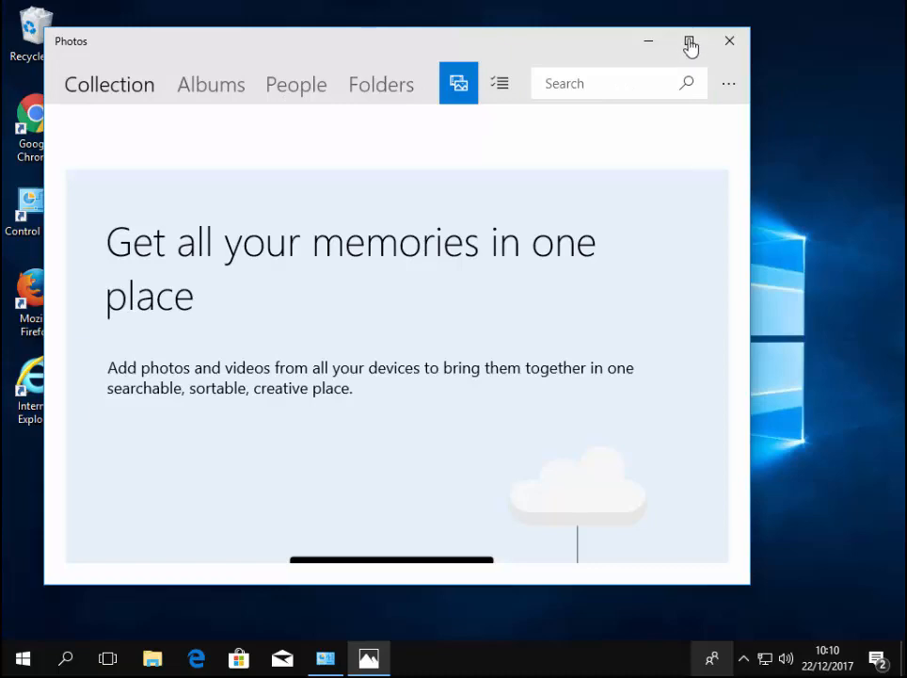
Maximize the Photos window so it fills the screen
left_click(691, 45)
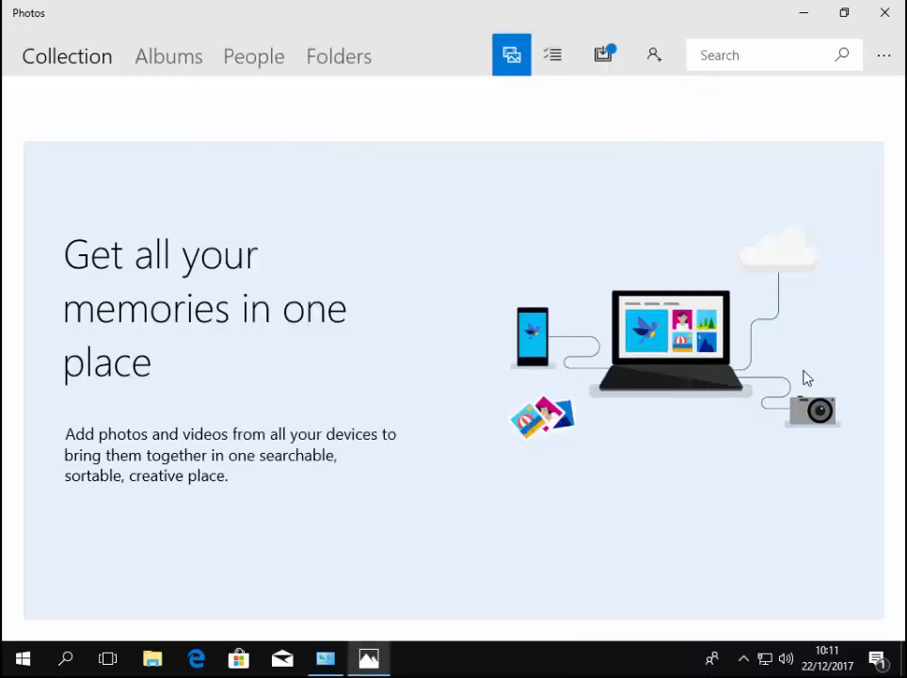
mouse_move(744, 187)
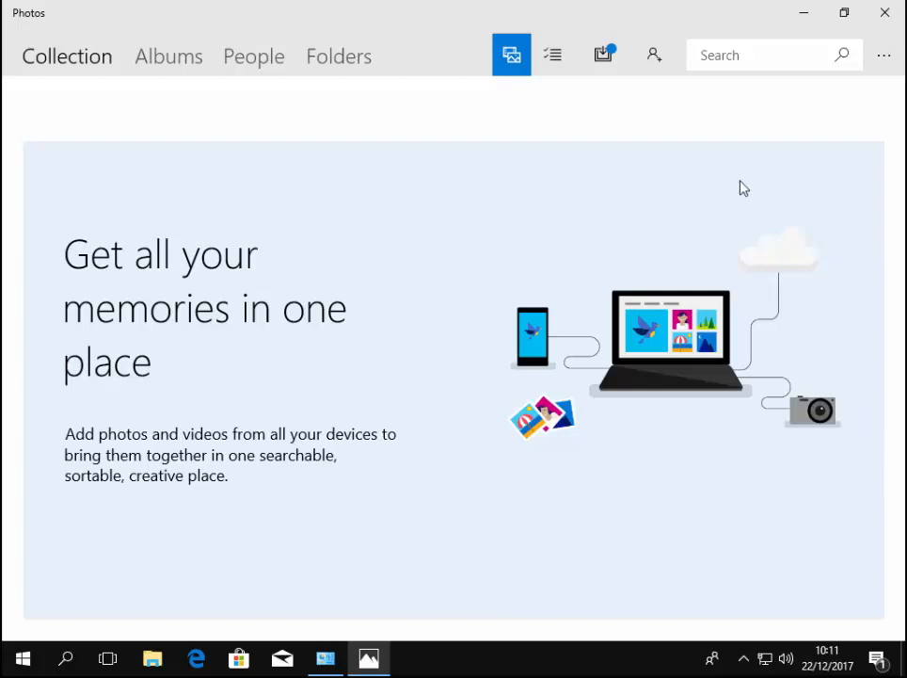
mouse_move(603, 55)
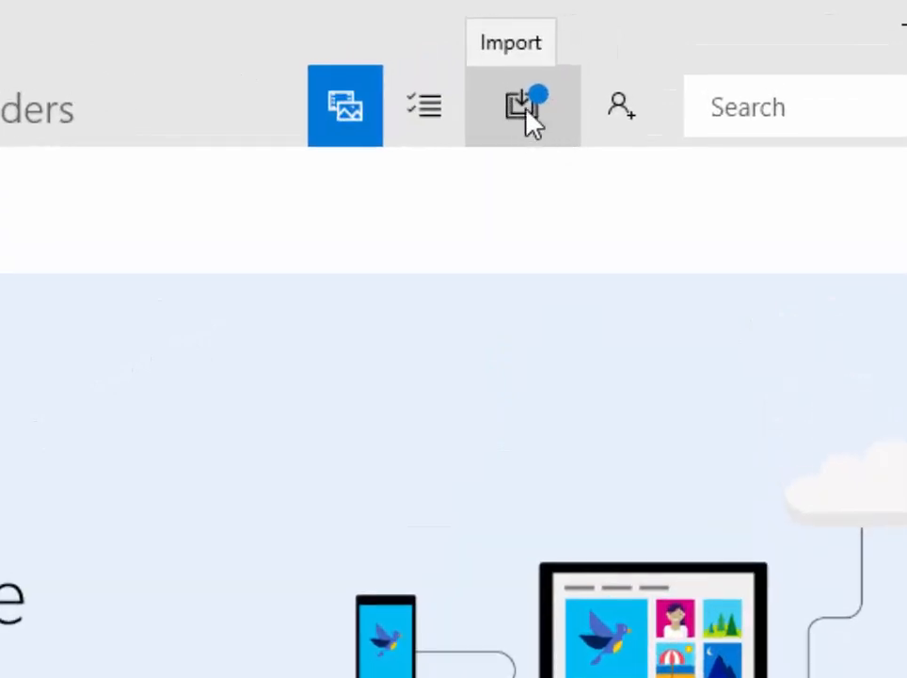
Open the Import menu offering folder or USB device sources
left_click(524, 105)
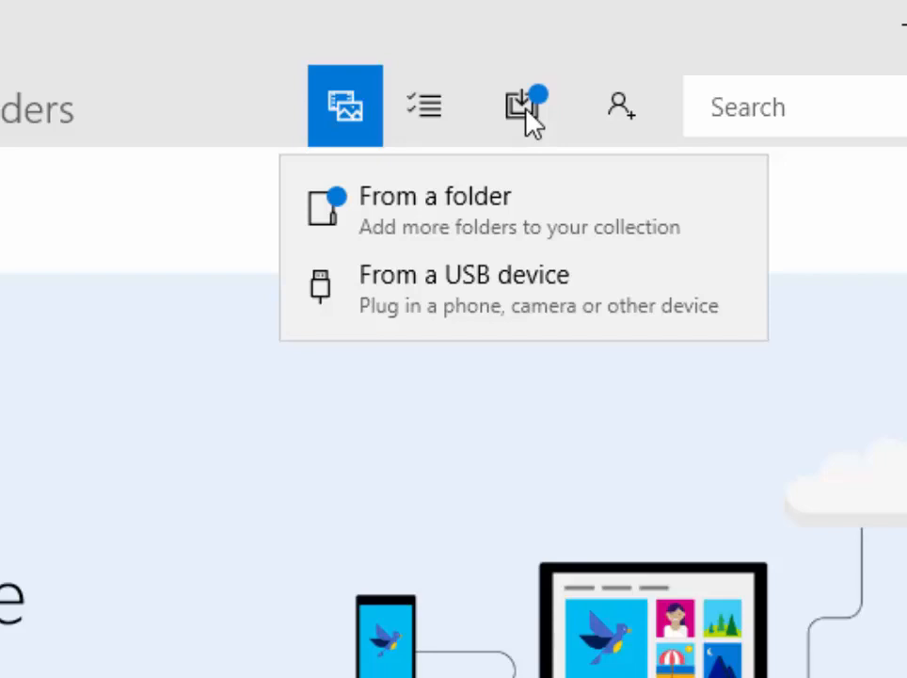
mouse_move(523, 305)
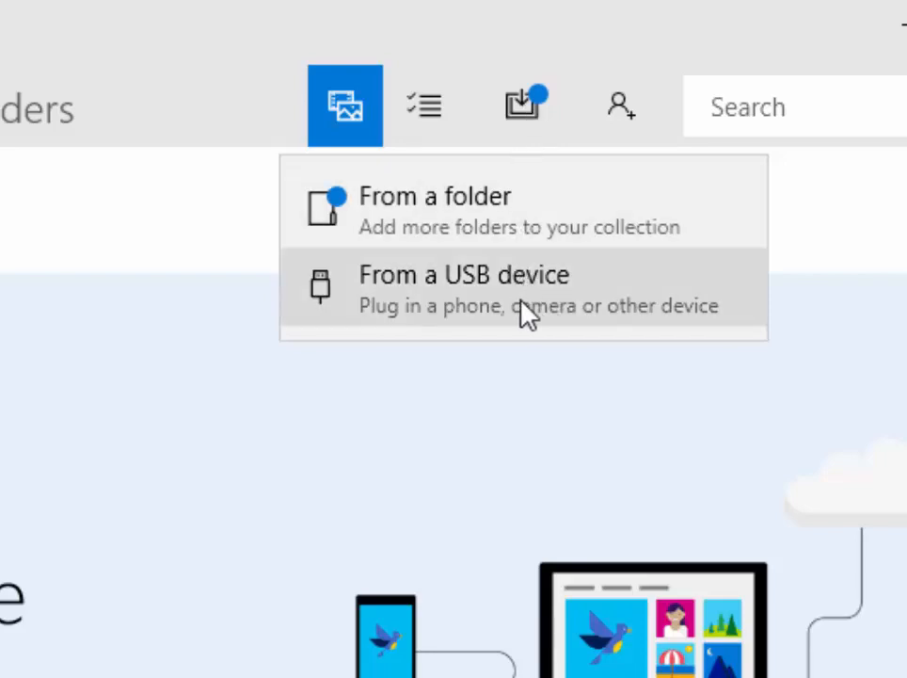
mouse_move(655, 317)
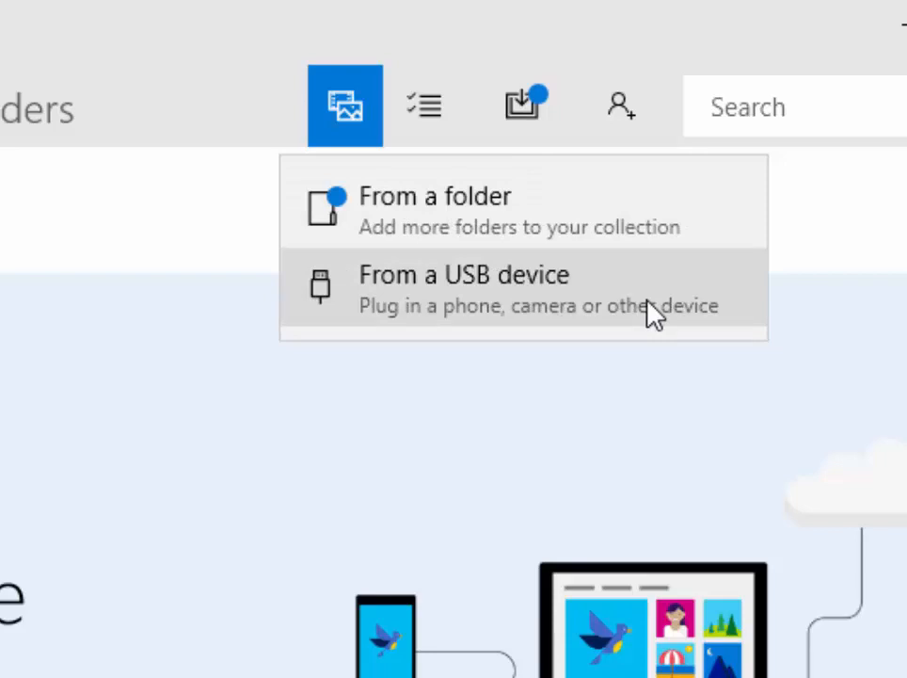
mouse_move(602, 302)
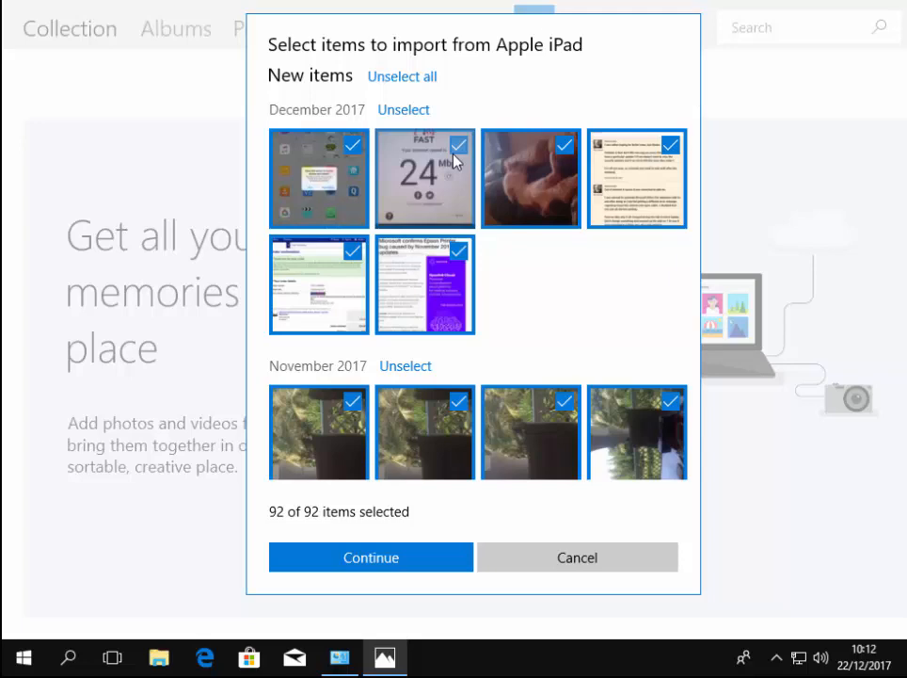
Deselect the dark December photo, leaving 90 of 92 iPad items selected
scroll("down", 3)
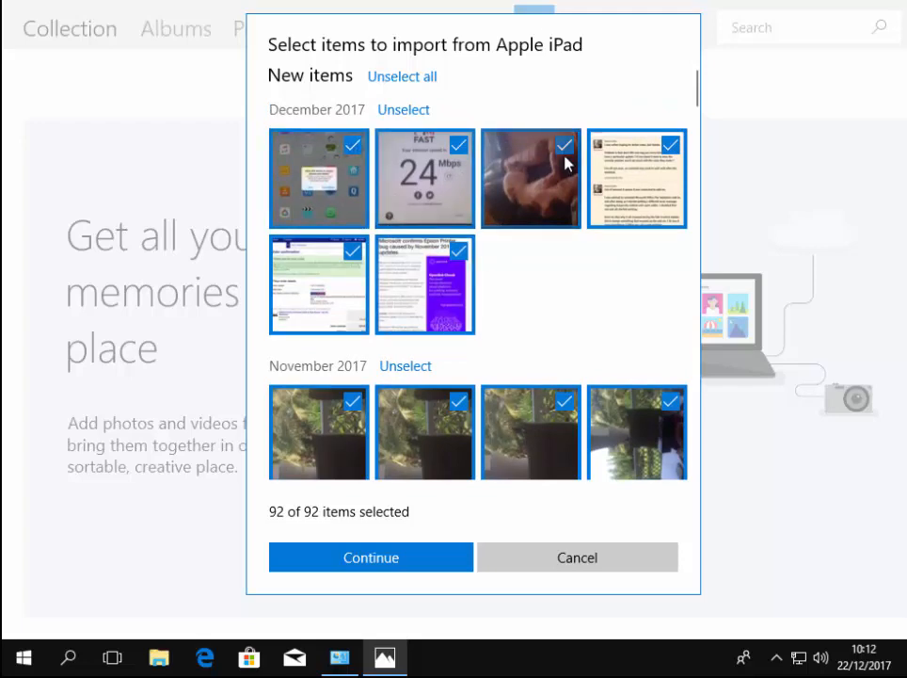
left_click(565, 145)
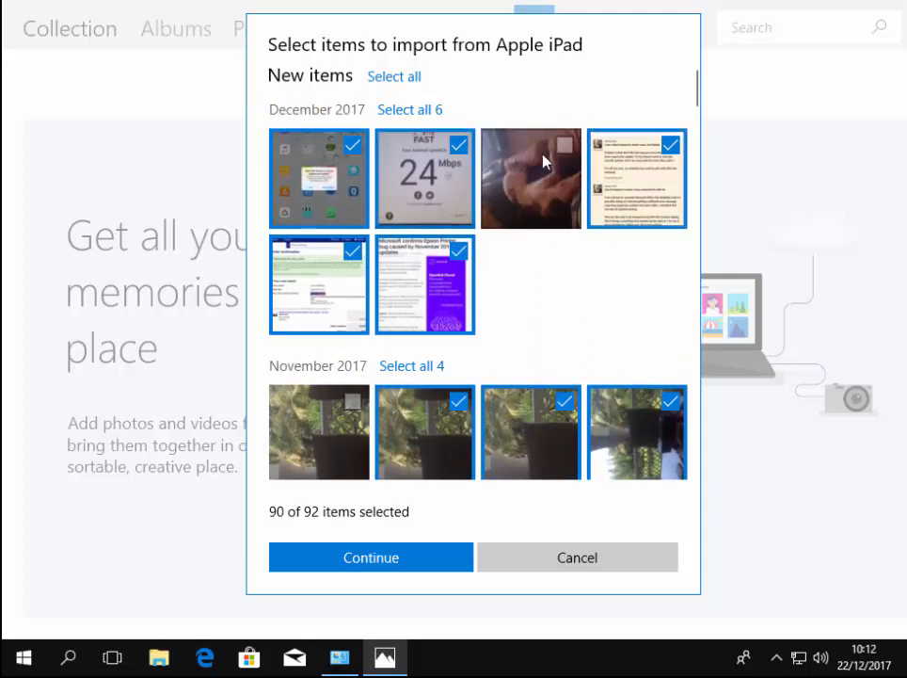
mouse_move(395, 75)
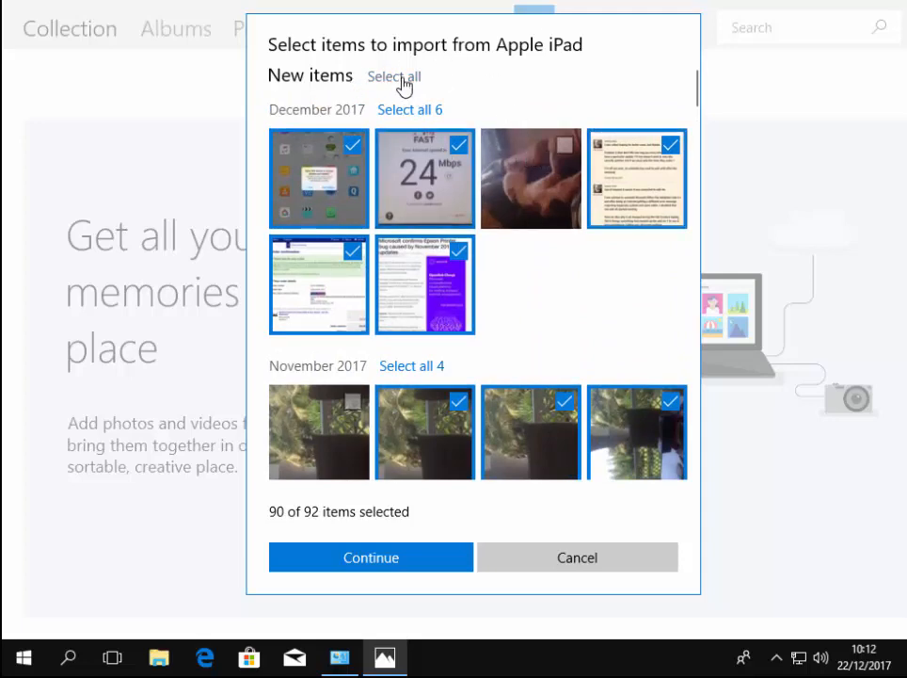
Clear the selection, then pick the December and November 2017 photos, 9 of 92 items
left_click(393, 75)
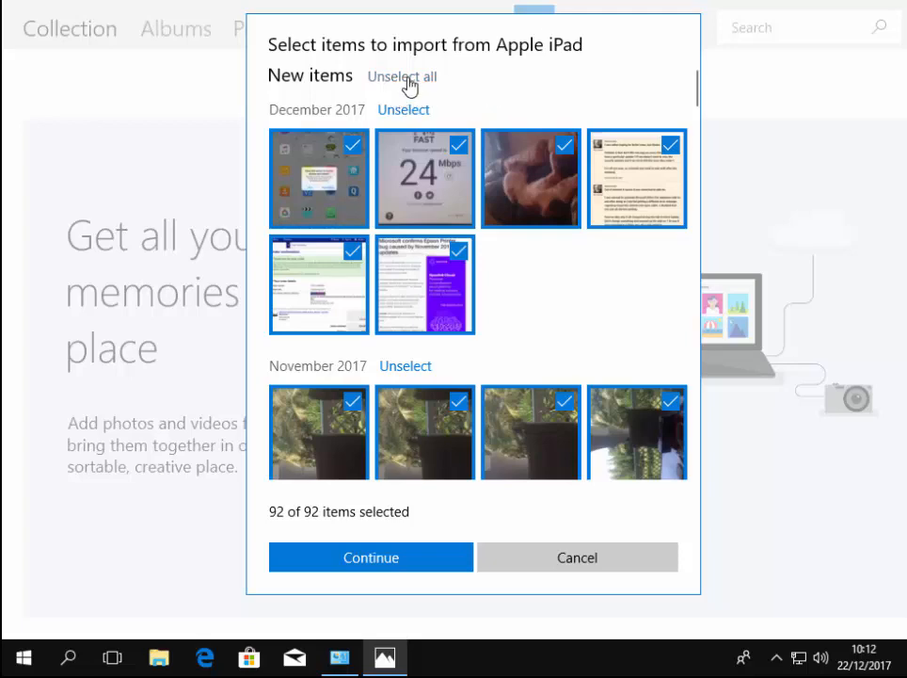
left_click(403, 75)
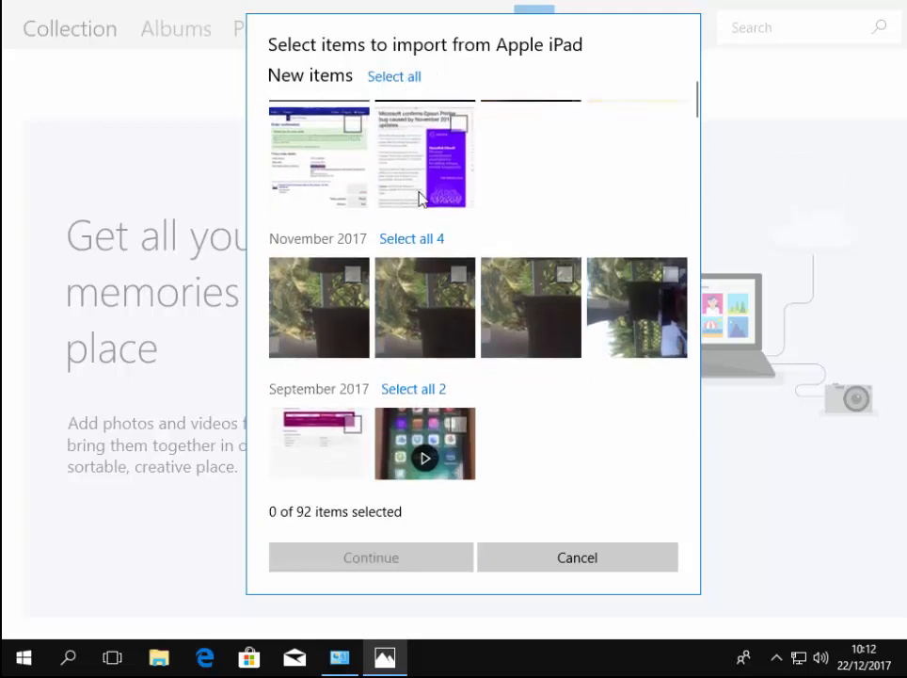
scroll("down", 3)
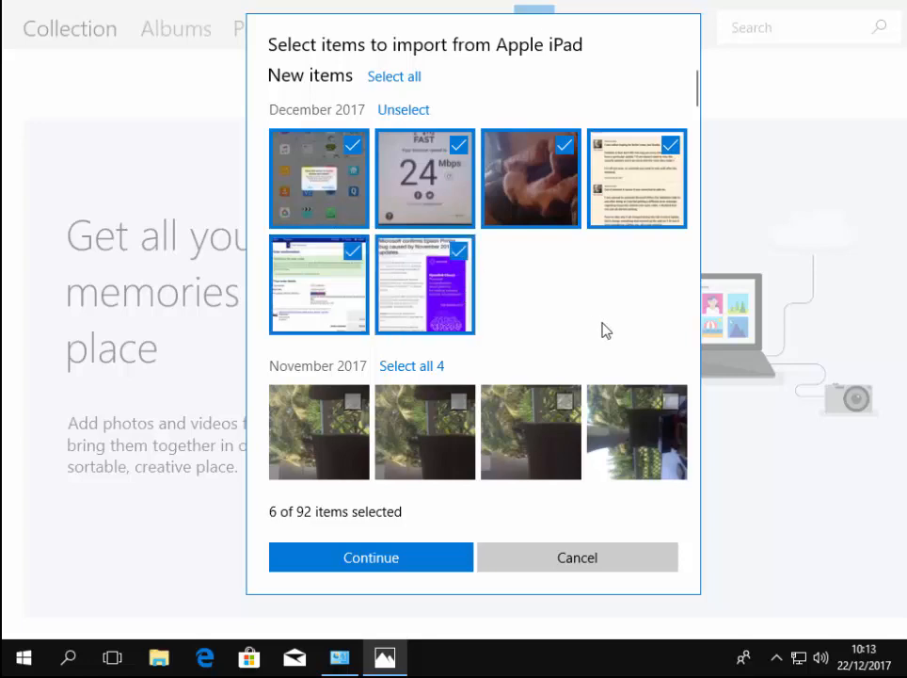
scroll("down", 3)
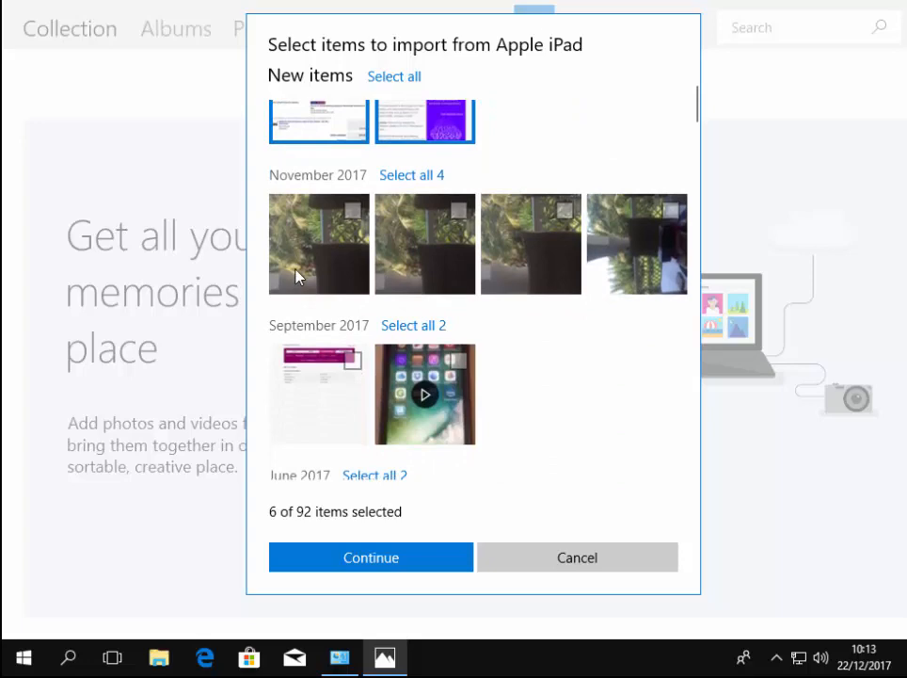
mouse_move(659, 188)
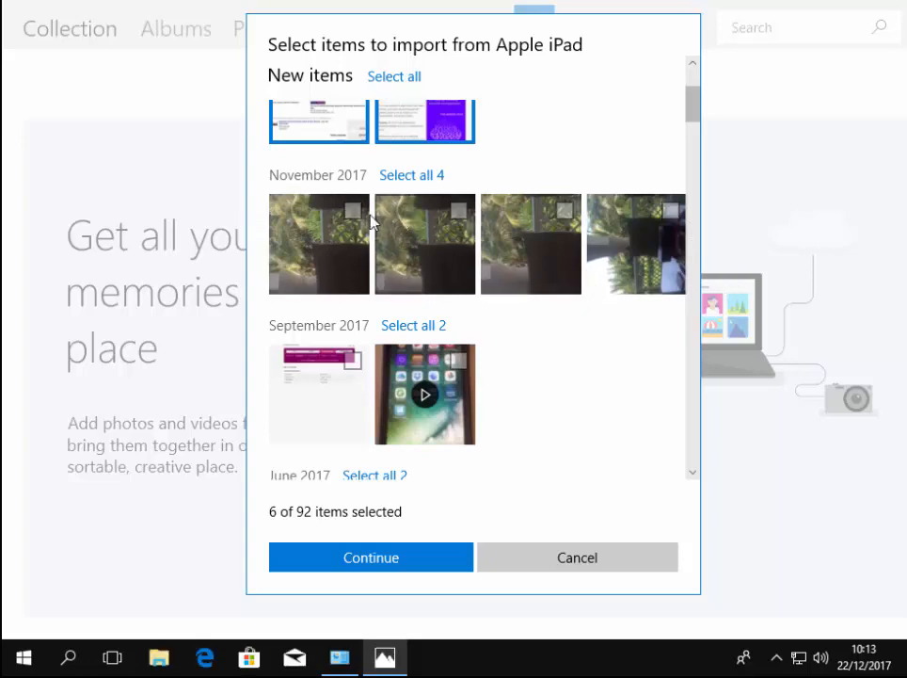
mouse_move(648, 312)
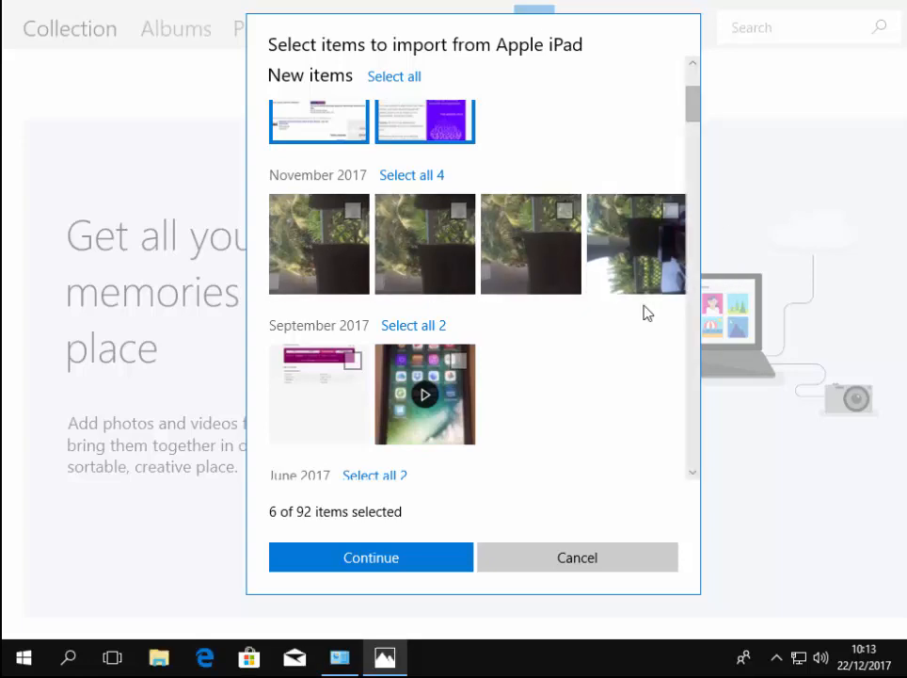
mouse_move(411, 175)
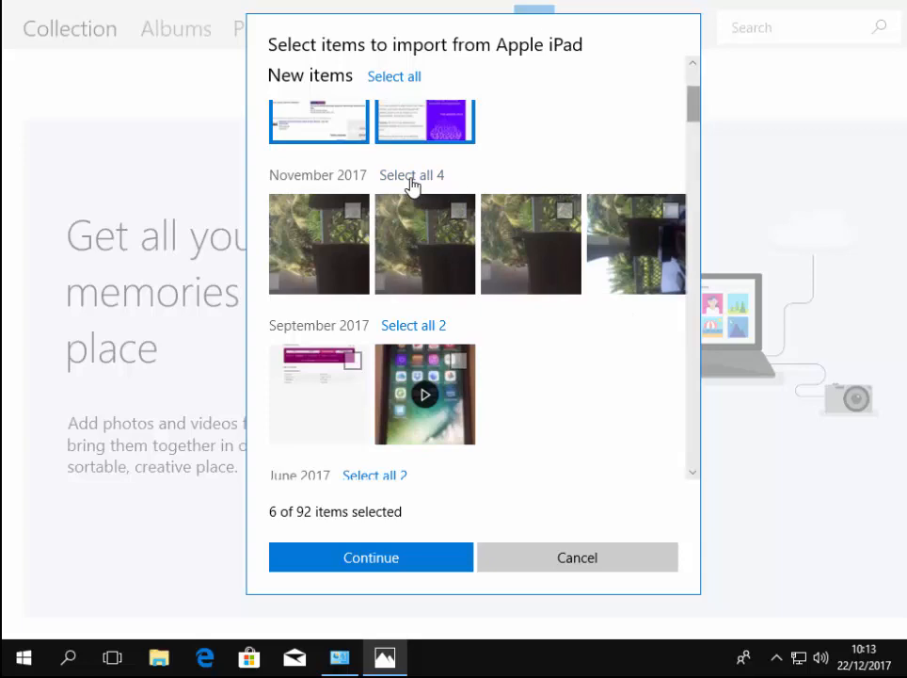
left_click(411, 175)
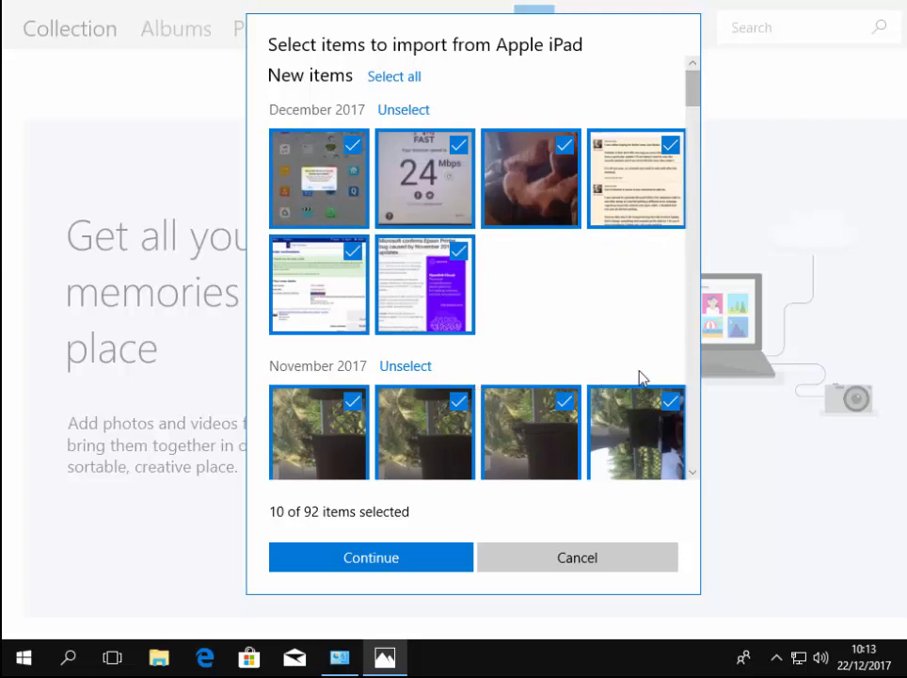
left_click(460, 145)
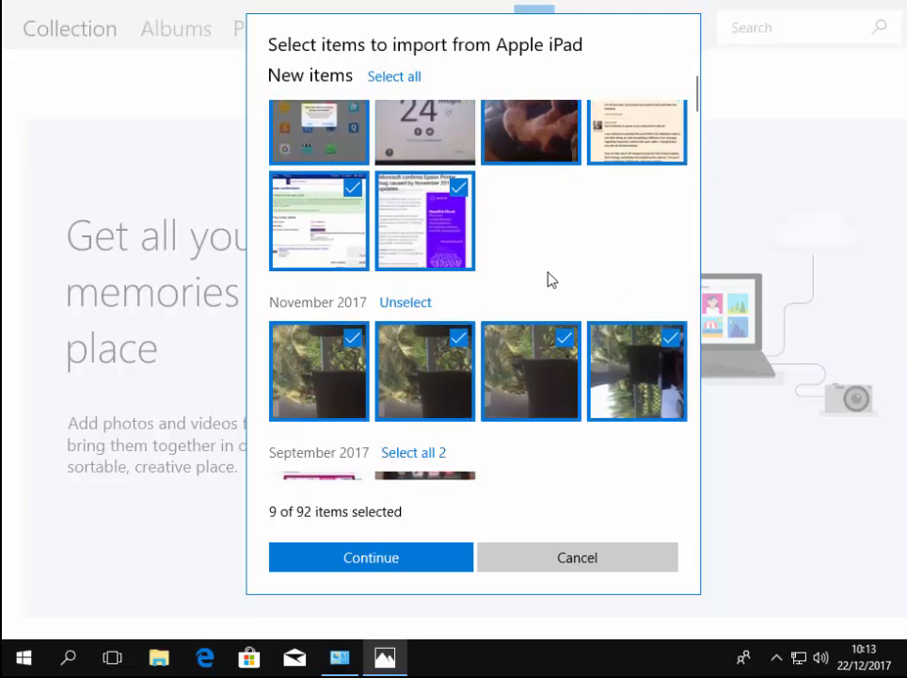
scroll("down", 3)
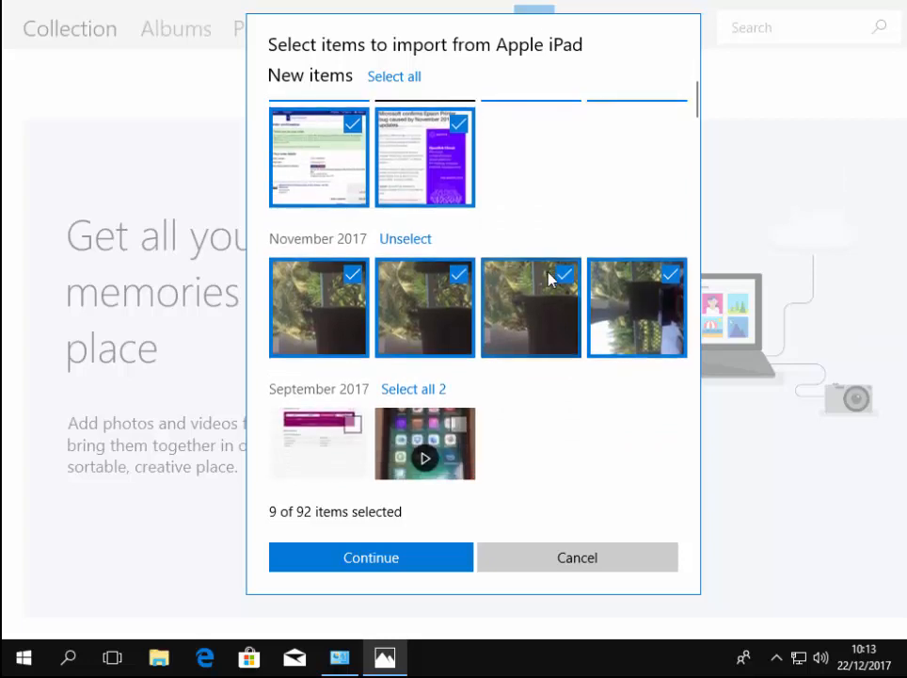
scroll("down", 3)
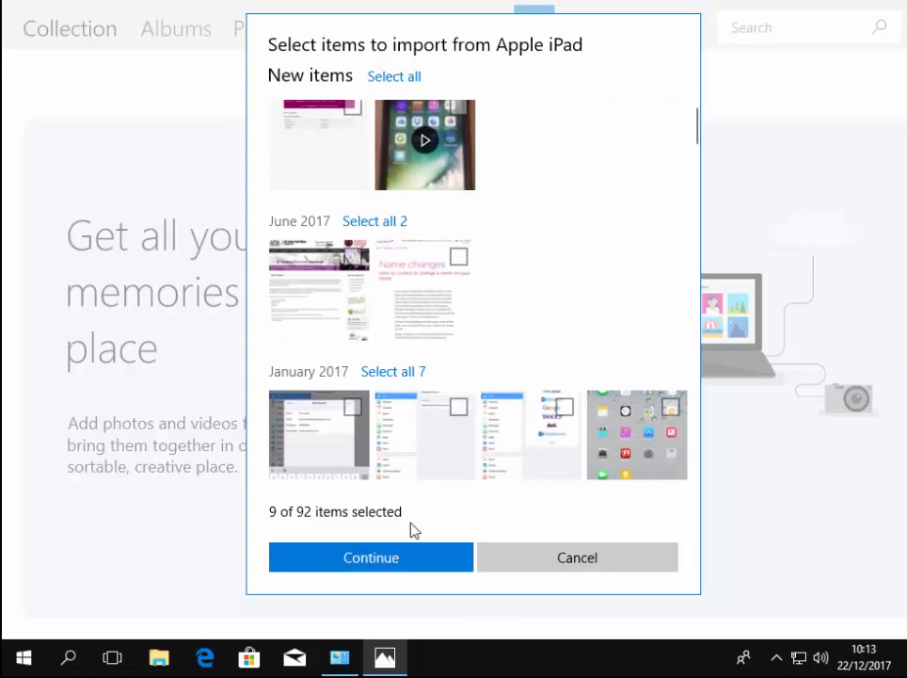
mouse_move(371, 557)
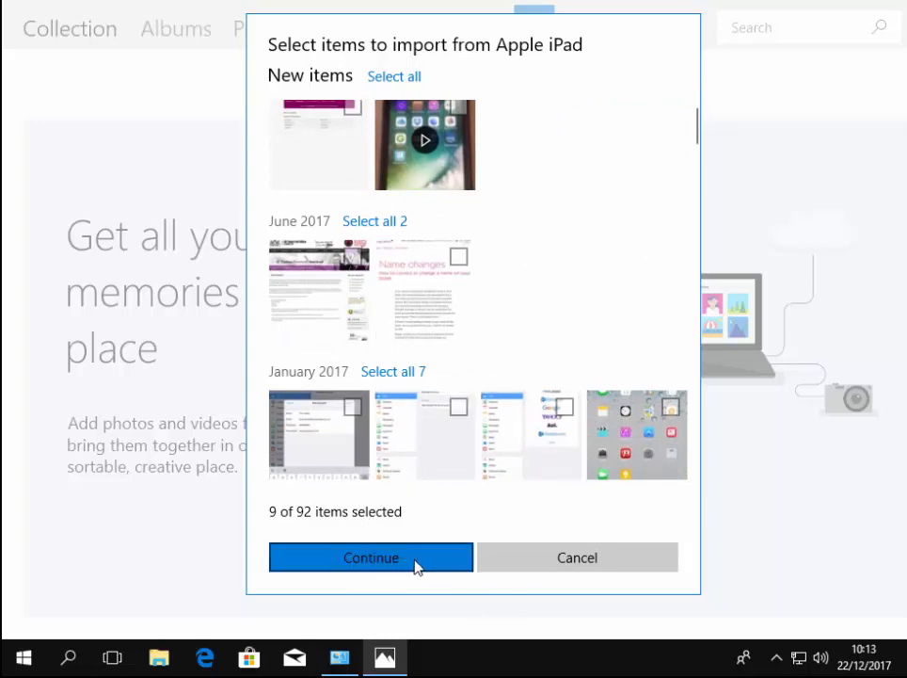
Continue to the Start importing summary for the 9 photos bound for Pictures by month
left_click(371, 557)
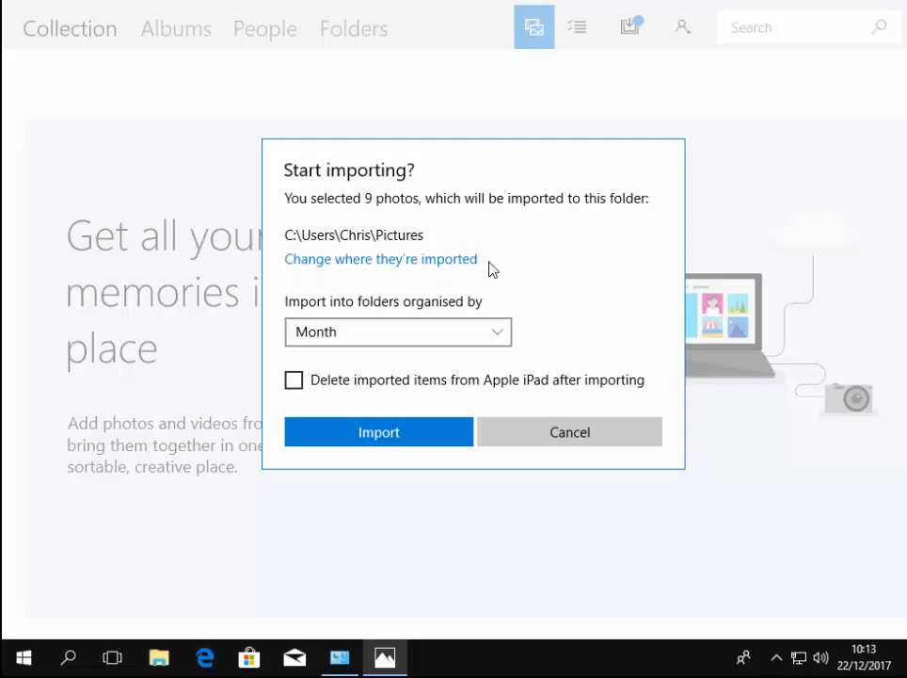
mouse_move(414, 271)
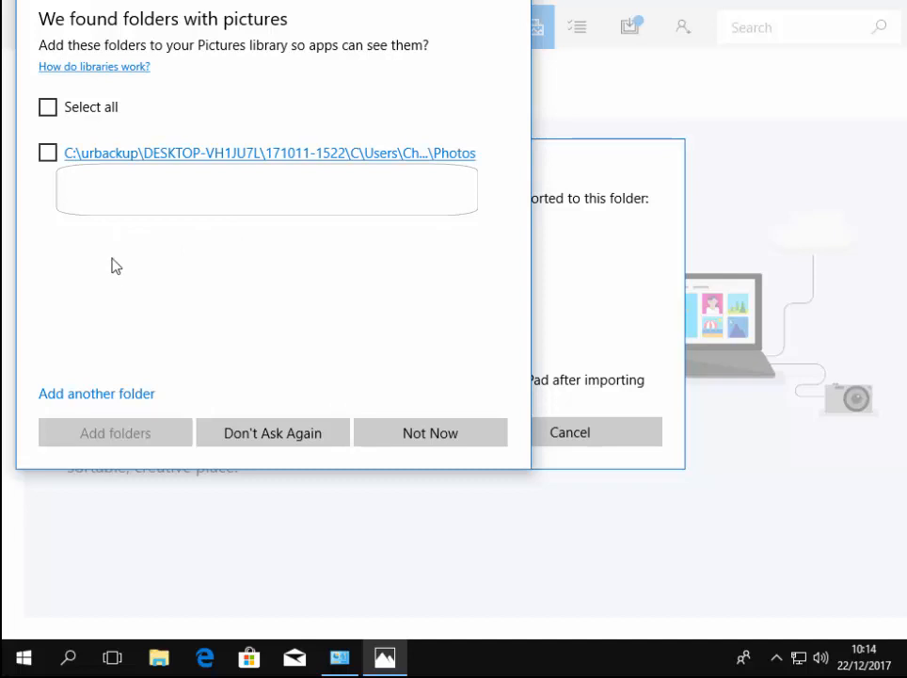
mouse_move(106, 405)
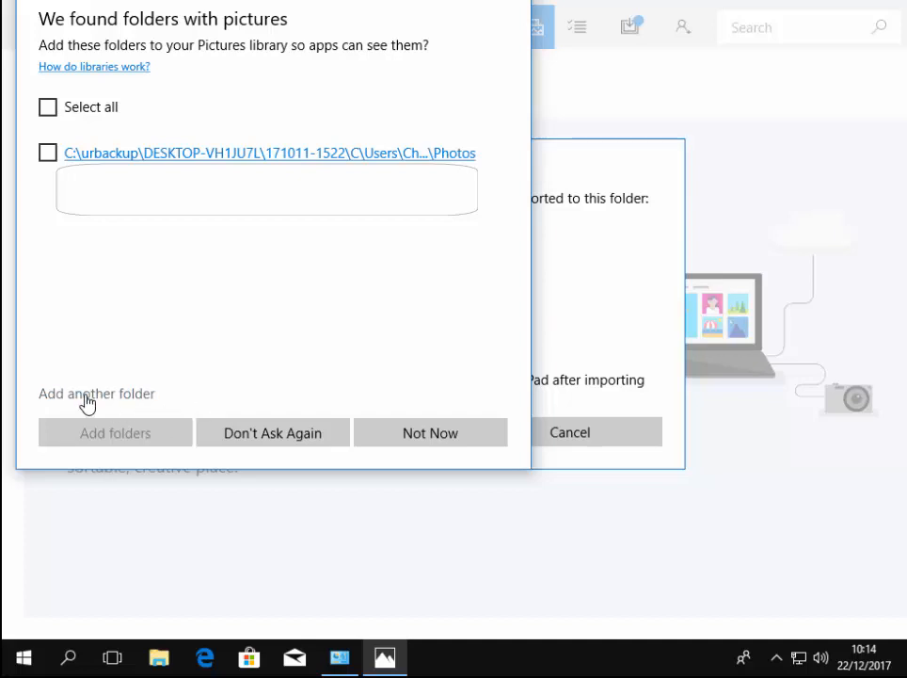
Decline adding the found picture folders to the library with Not Now
left_click(96, 393)
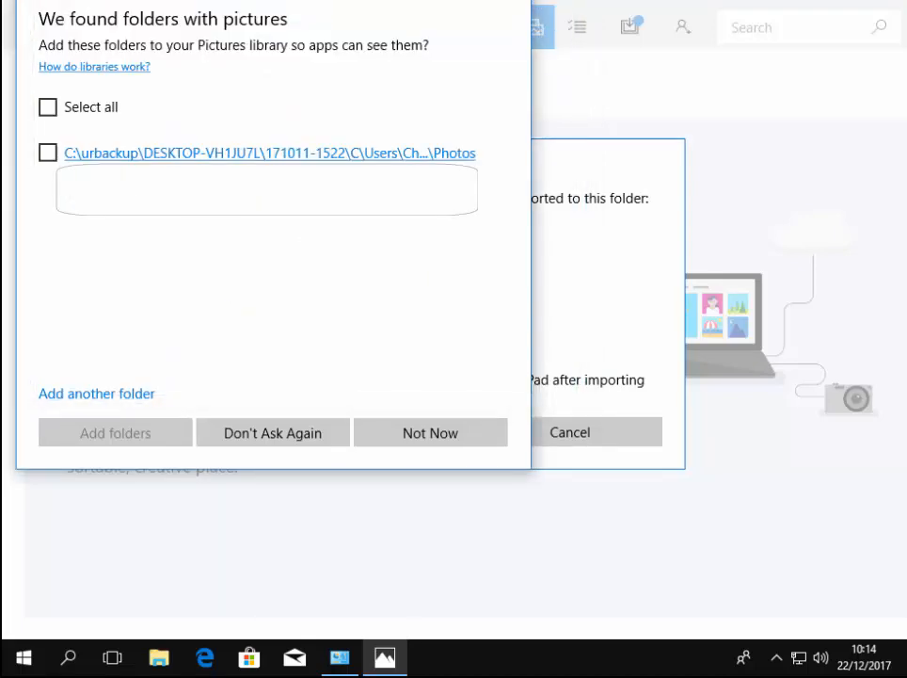
left_click(429, 431)
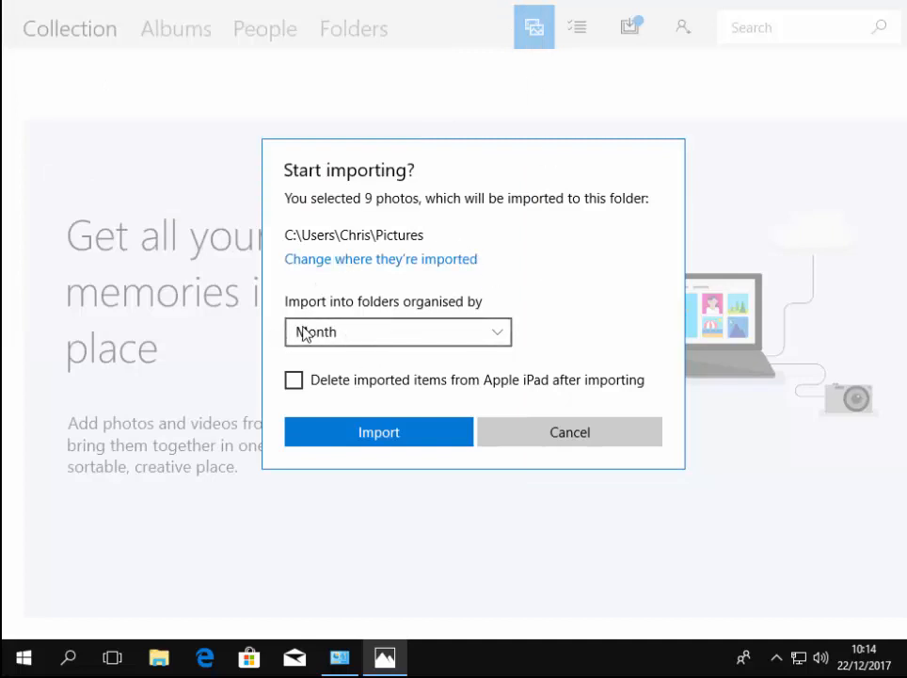
mouse_move(461, 312)
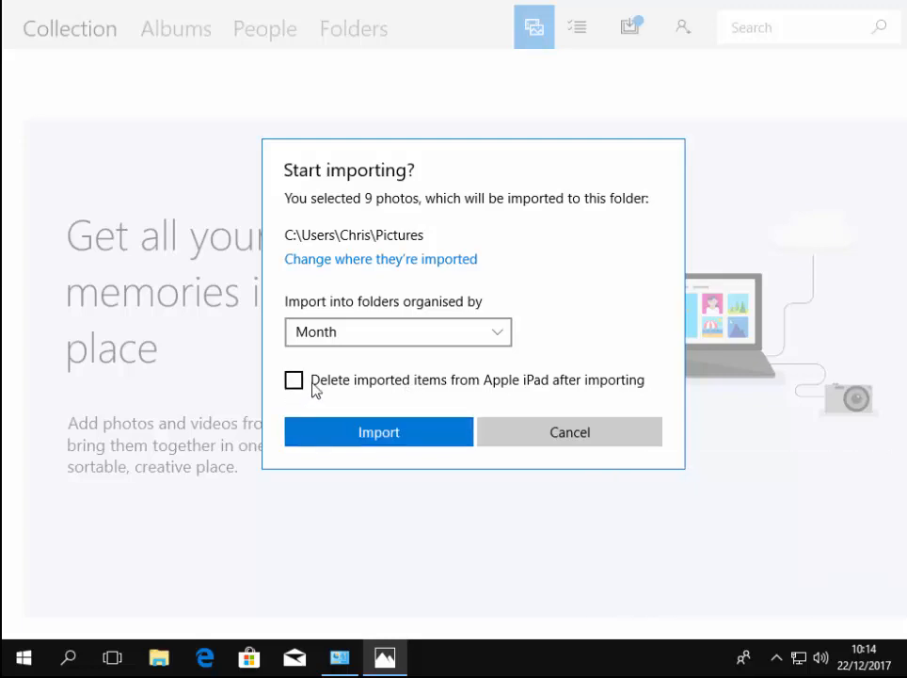
mouse_move(299, 407)
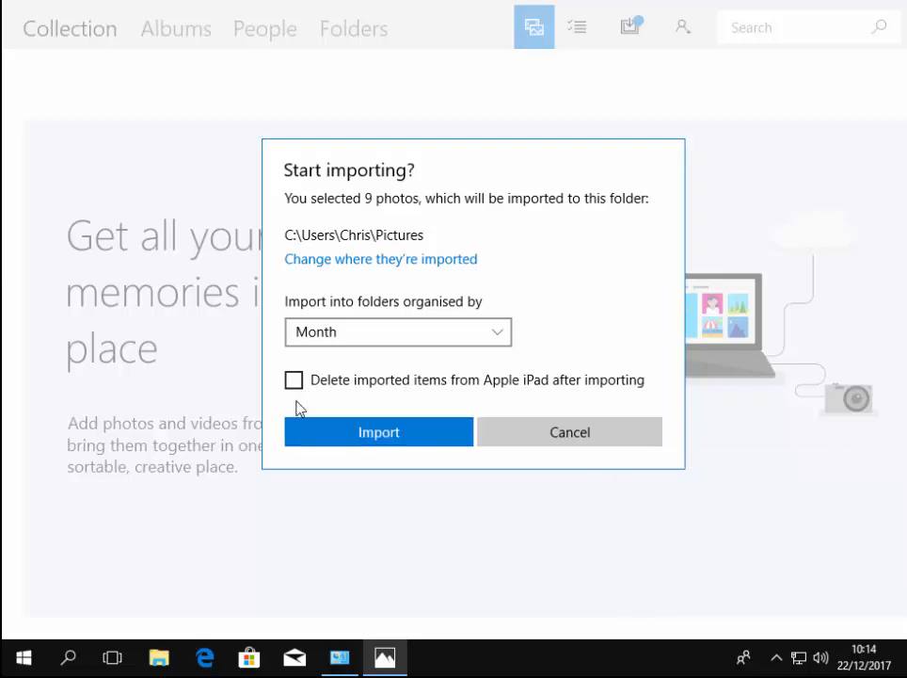
mouse_move(303, 416)
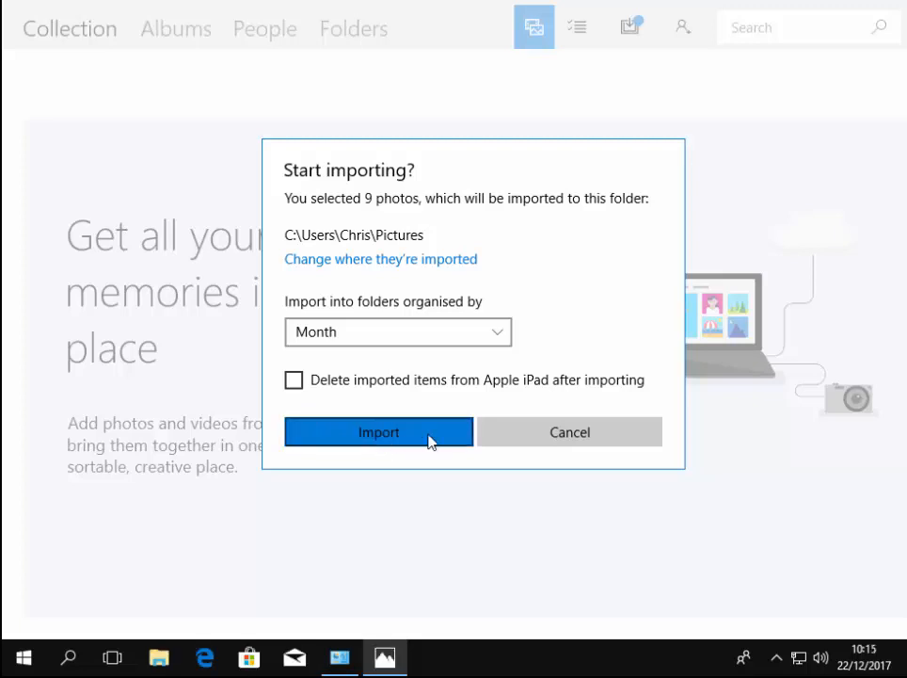
mouse_move(299, 382)
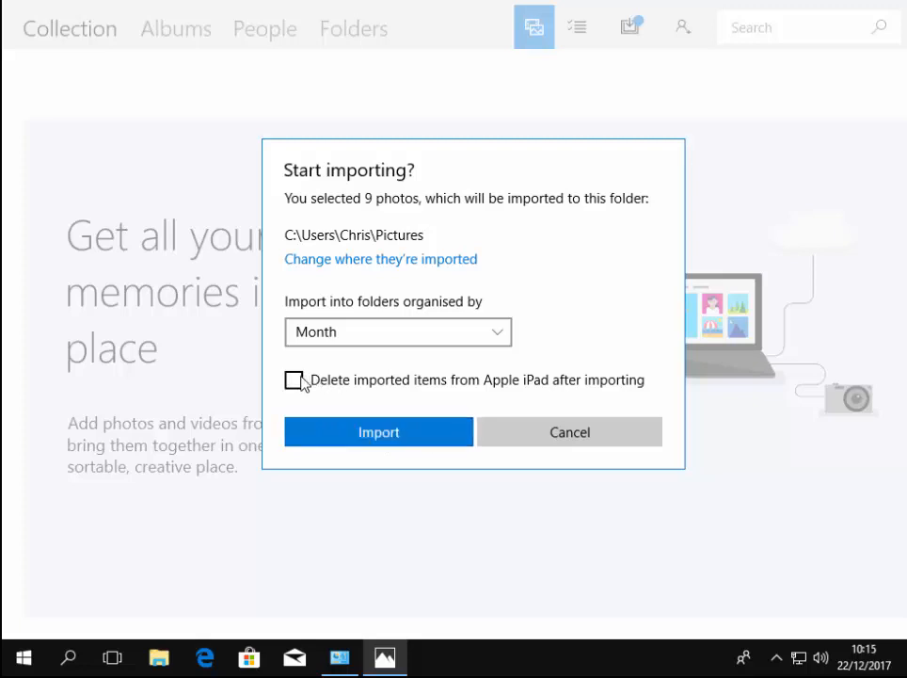
mouse_move(441, 441)
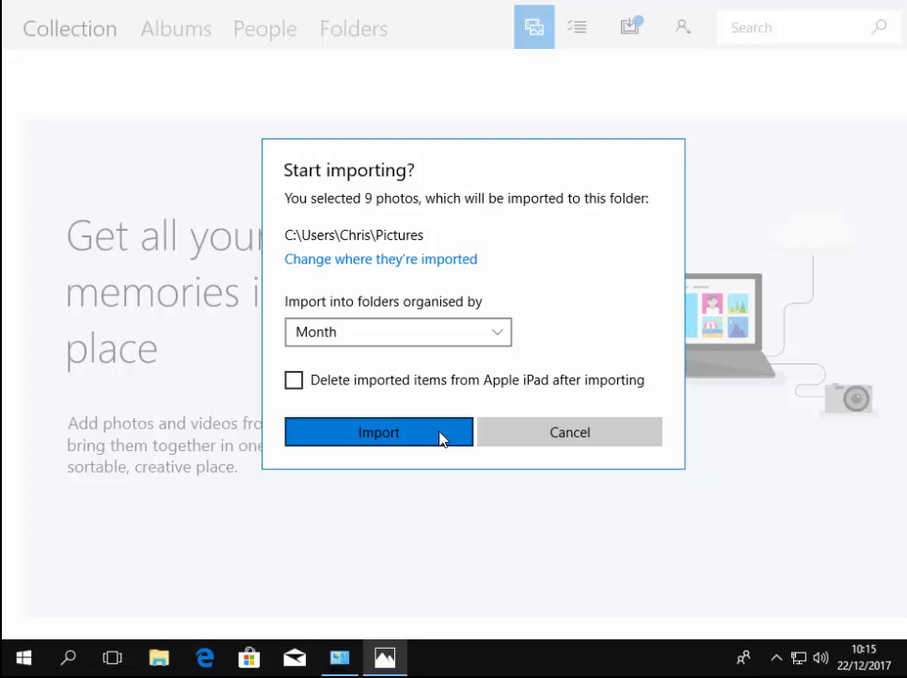
mouse_move(426, 436)
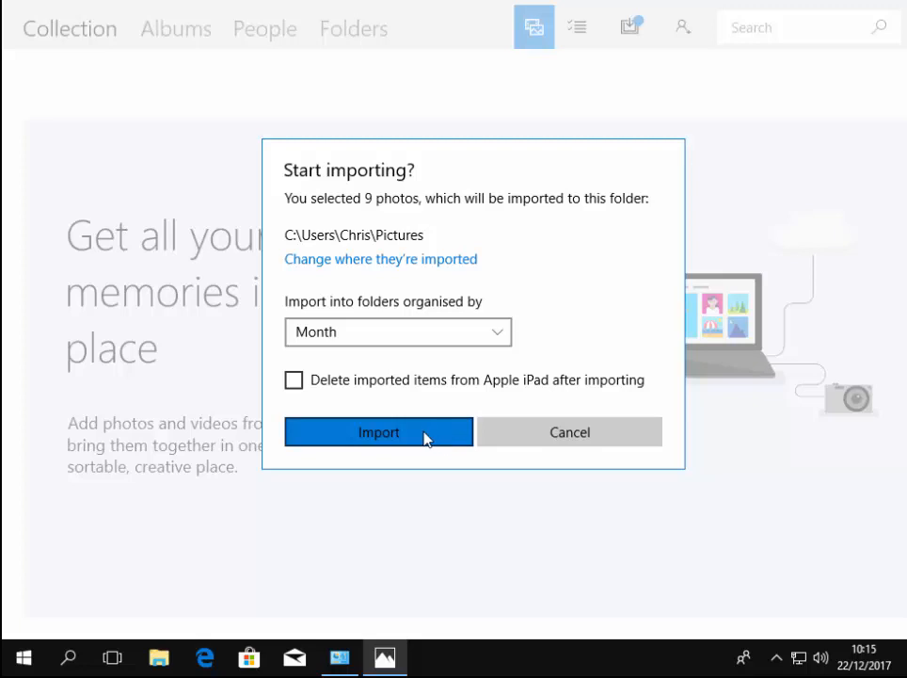
mouse_move(411, 443)
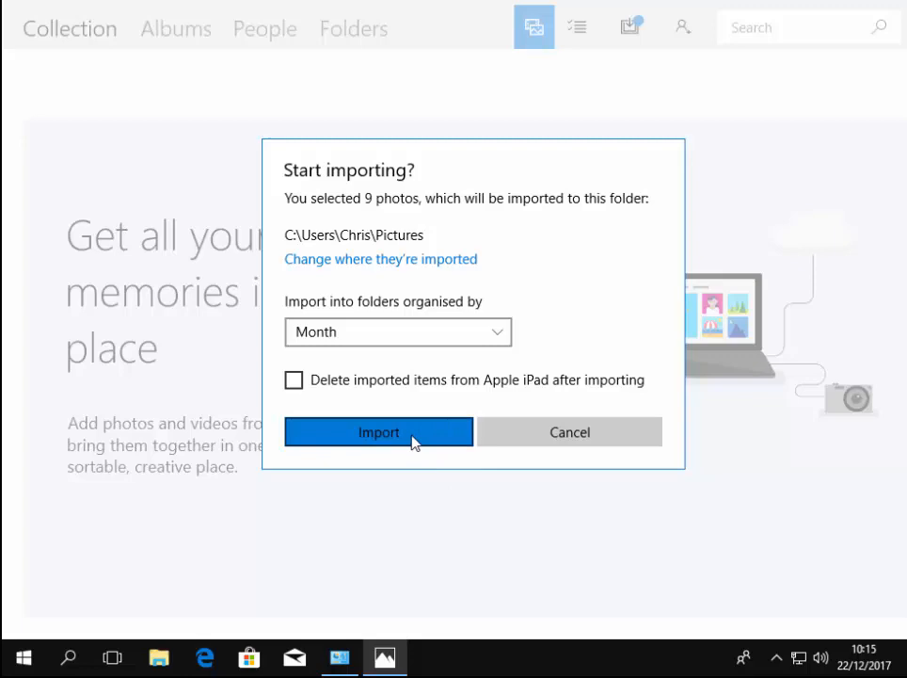
Import the 9 photos into Pictures by month, keeping originals on the iPad
left_click(378, 431)
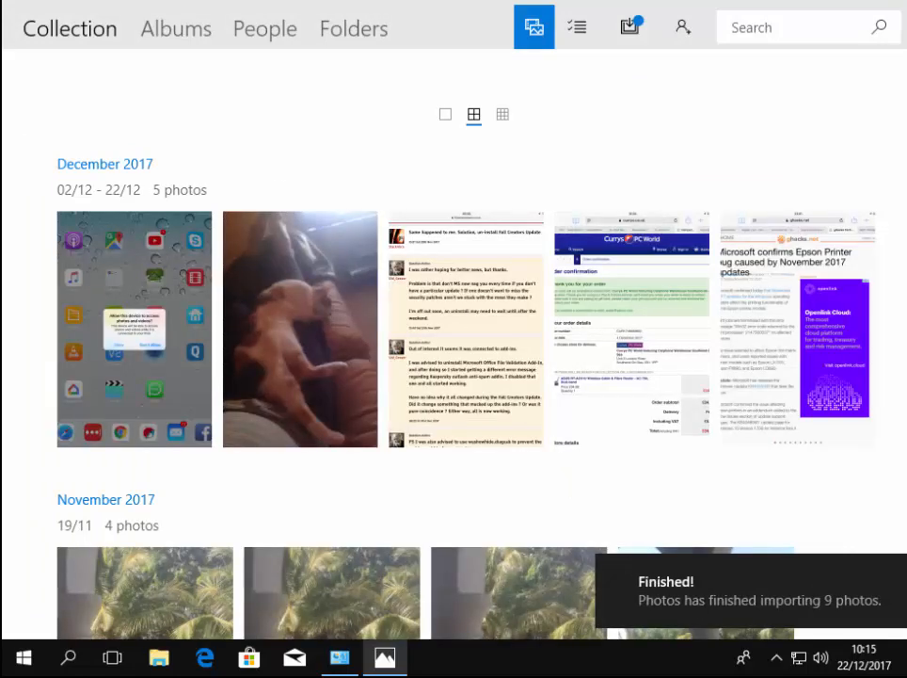
Scroll the Photos Collection past the December and November 2017 photos, then bring up Start
scroll("down", 3)
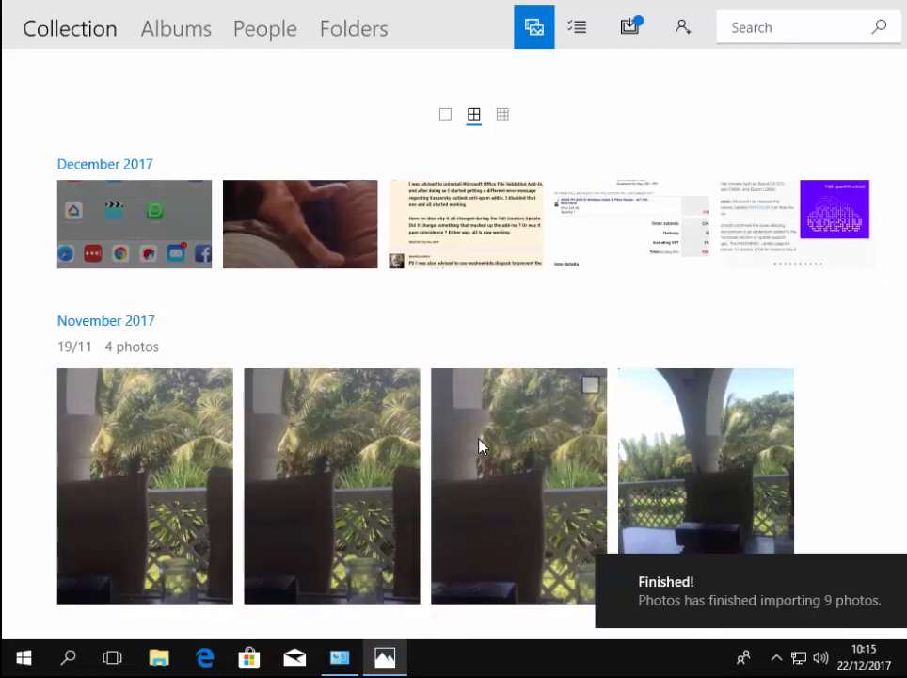
mouse_move(606, 386)
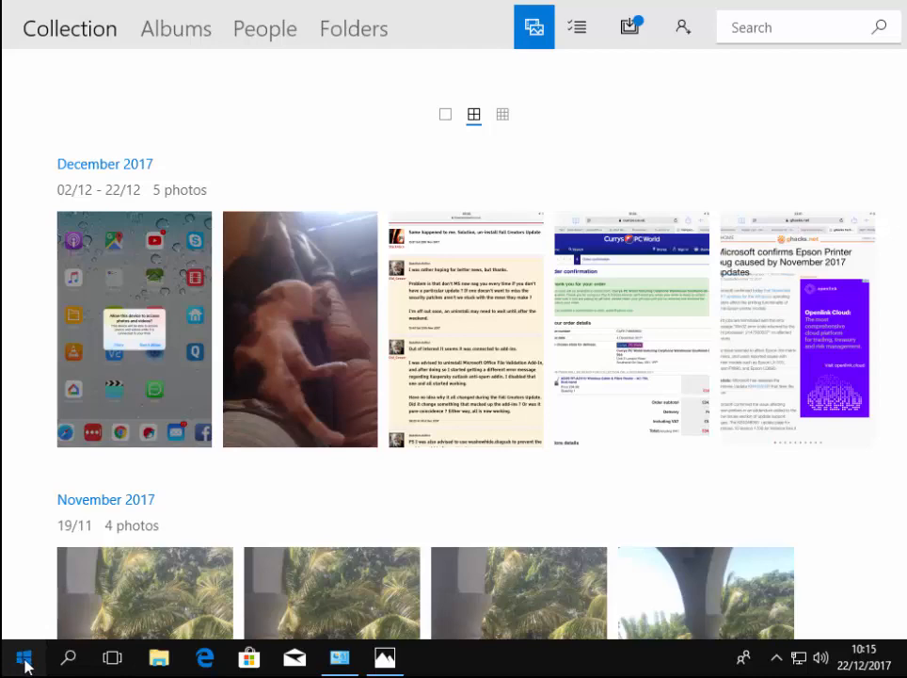
left_click(23, 657)
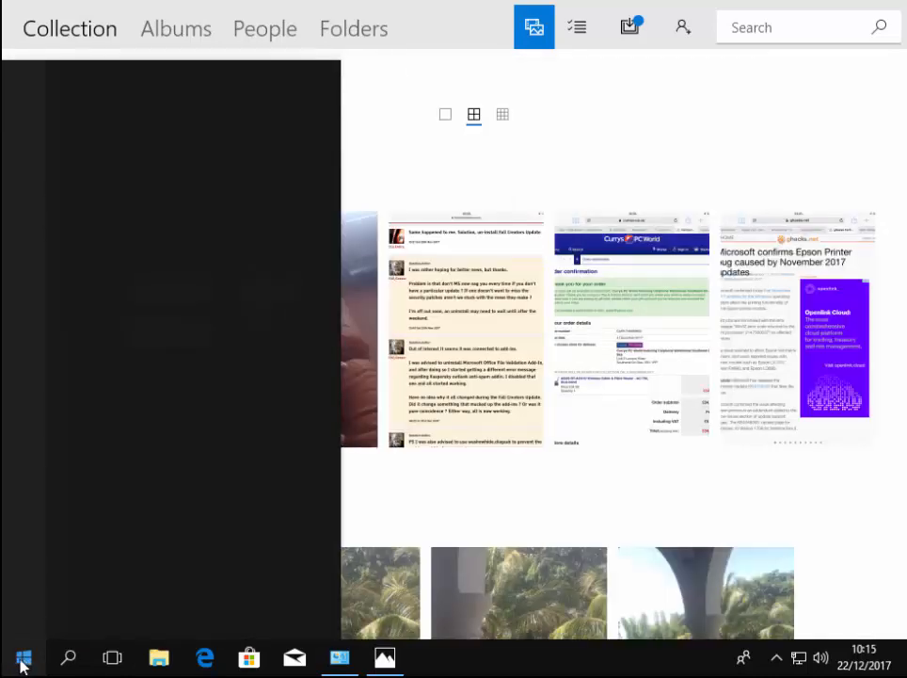
Search 'photos' in Start, dismiss it, and launch File Explorer from the taskbar
type("photos")
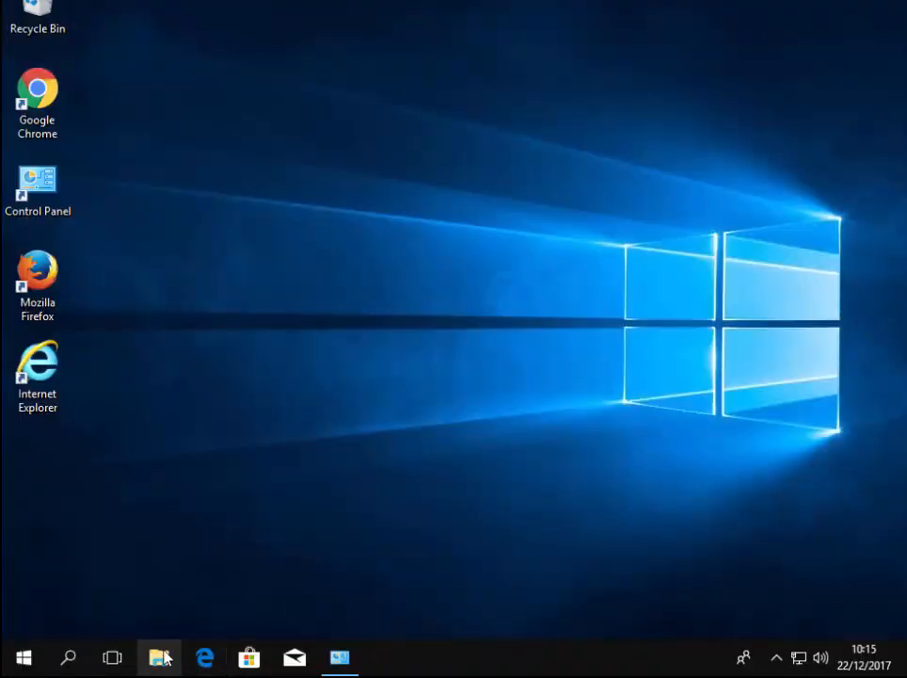
left_click(158, 656)
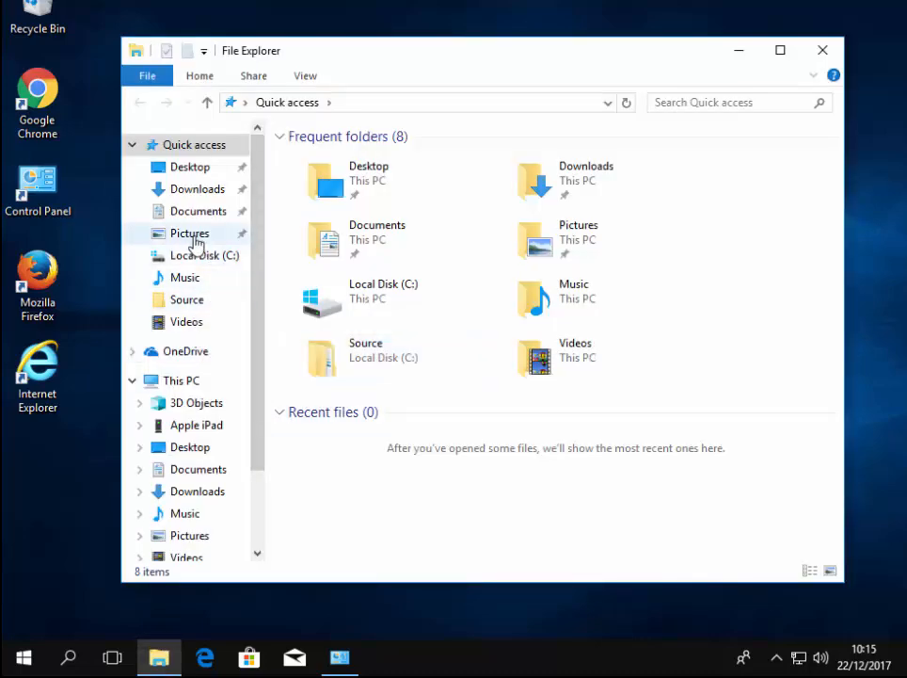
Go to Pictures from Quick access and look inside the 2017-11 month folder
left_click(188, 234)
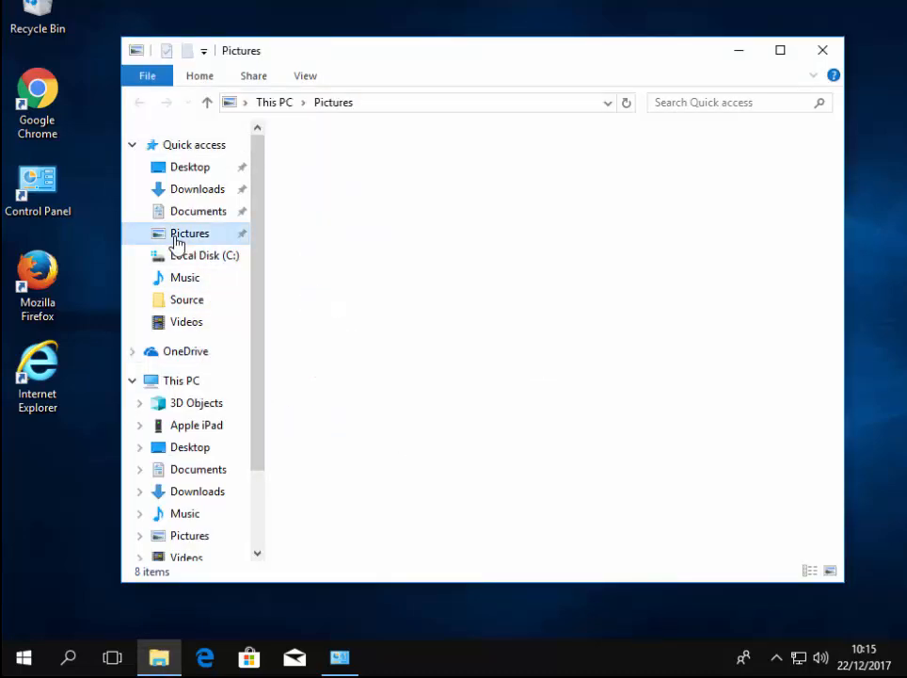
left_click(189, 234)
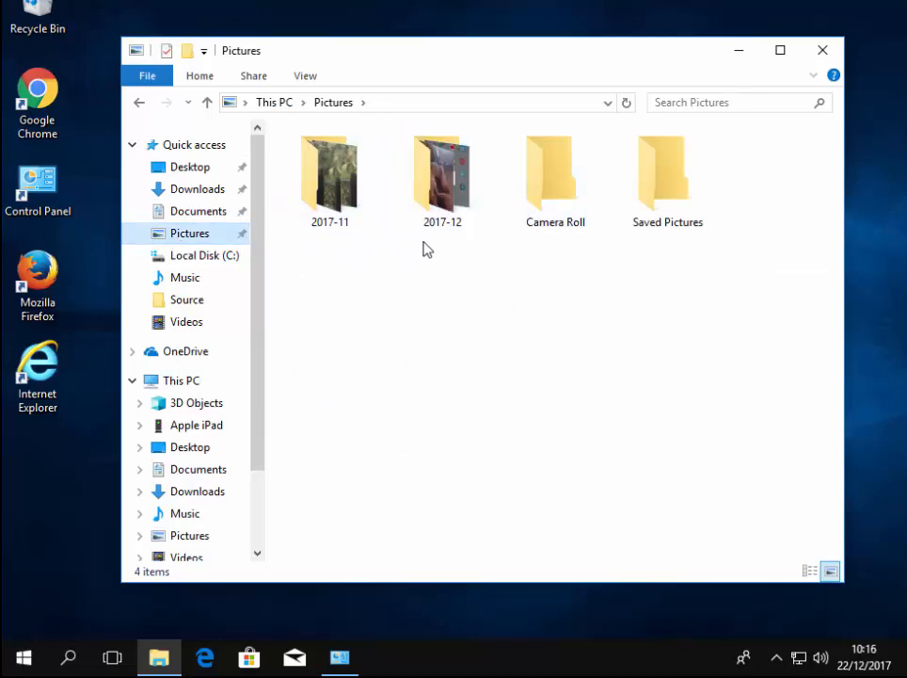
left_click(330, 173)
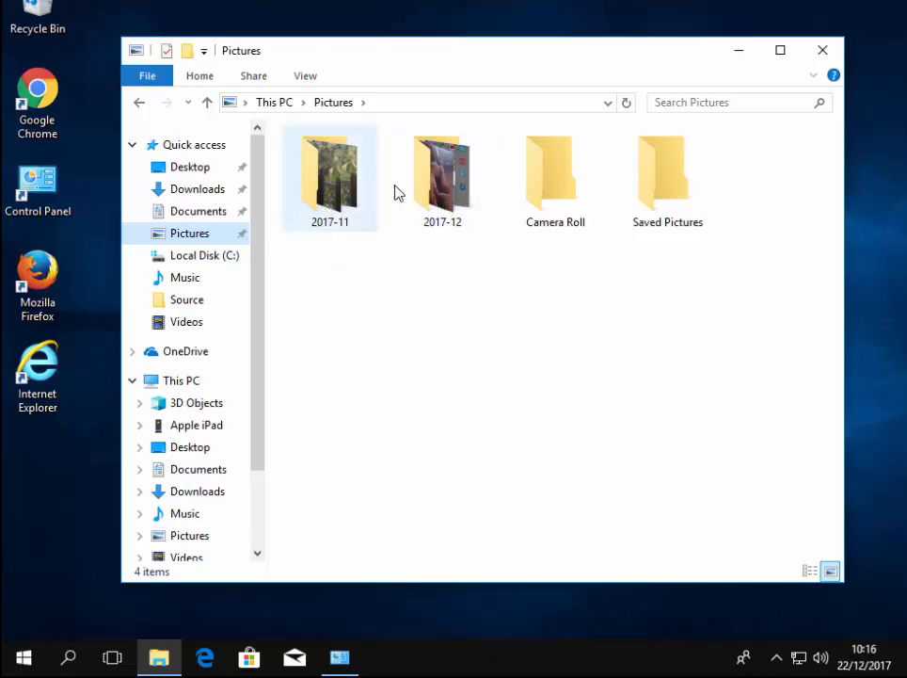
mouse_move(313, 198)
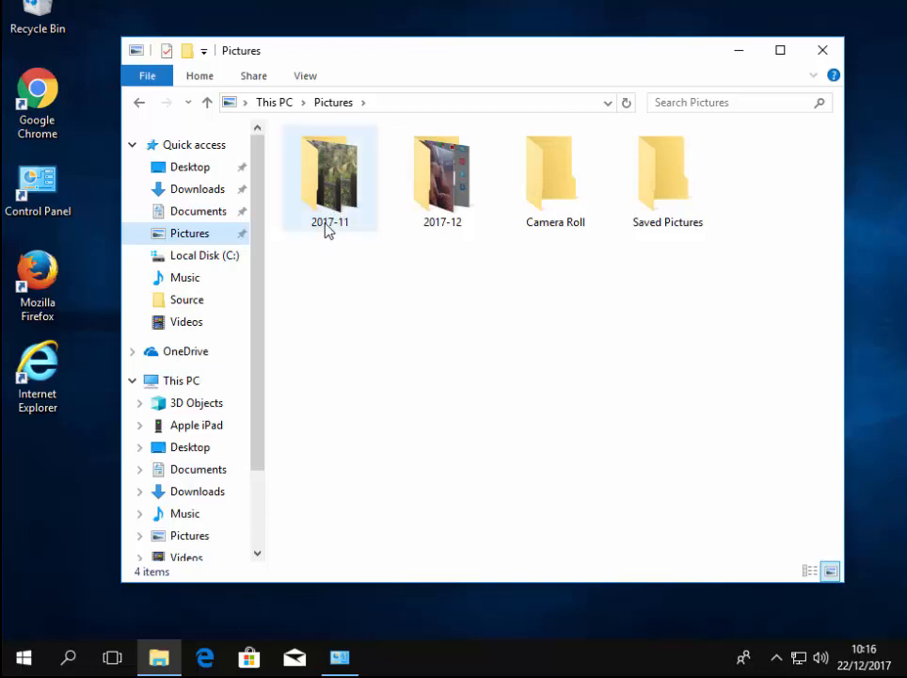
mouse_move(339, 194)
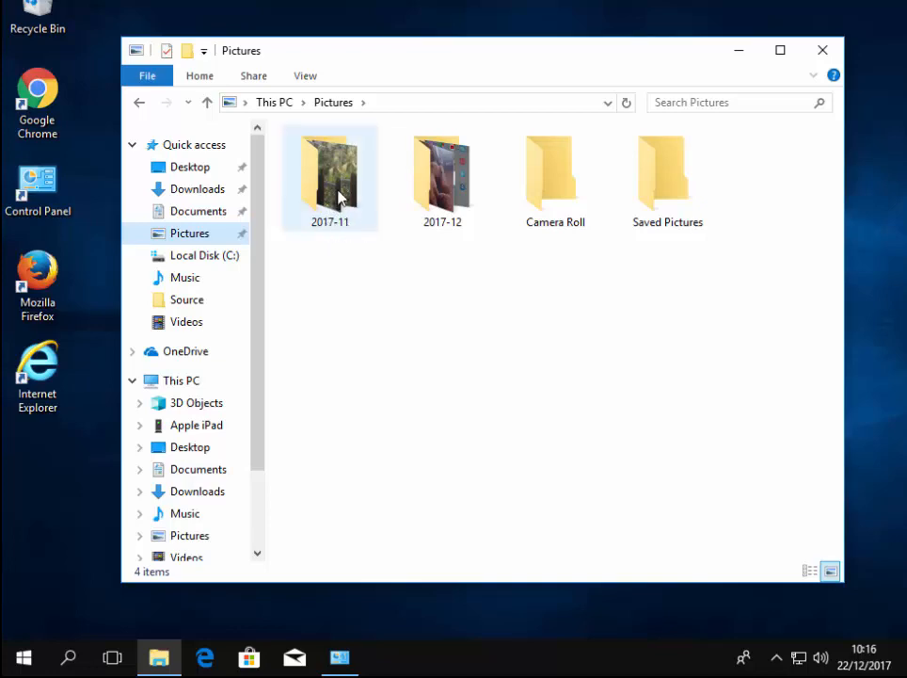
left_click(329, 177)
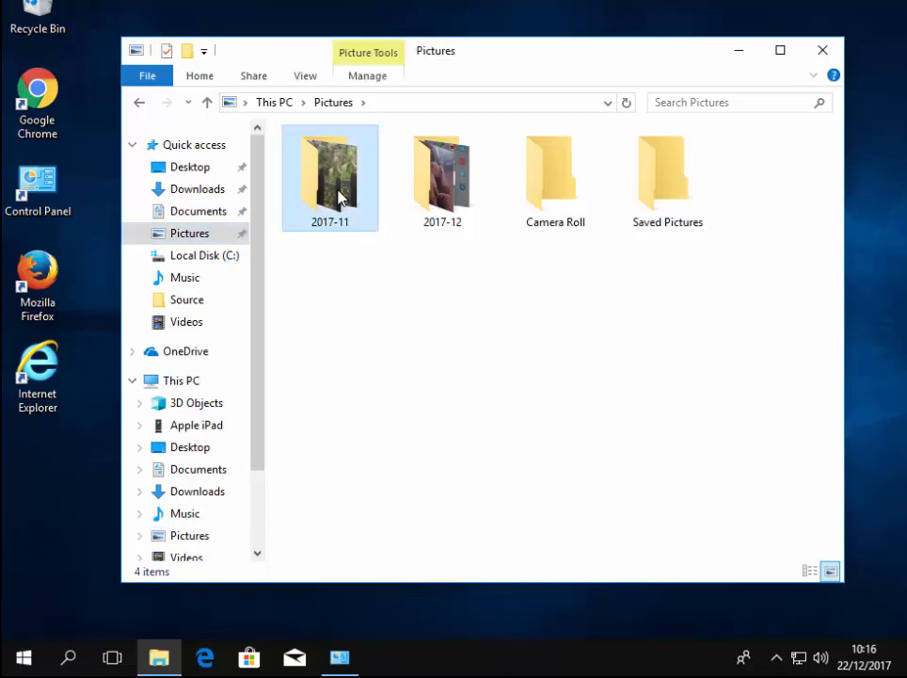
double_click(329, 177)
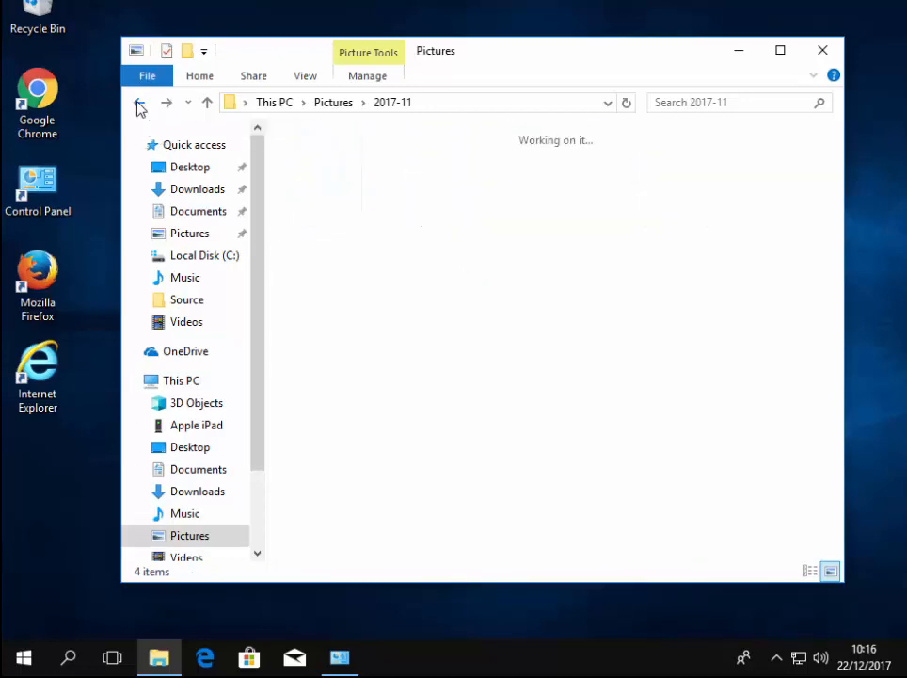
Return to Pictures, enter the 2017-12 folder and select photo IMG_0507
left_click(140, 101)
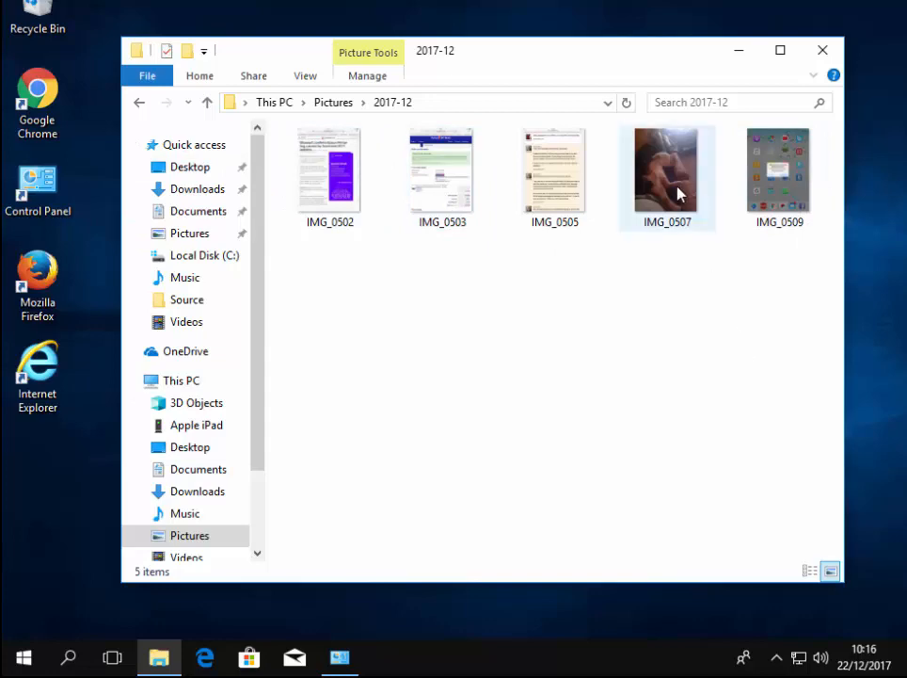
left_click(667, 173)
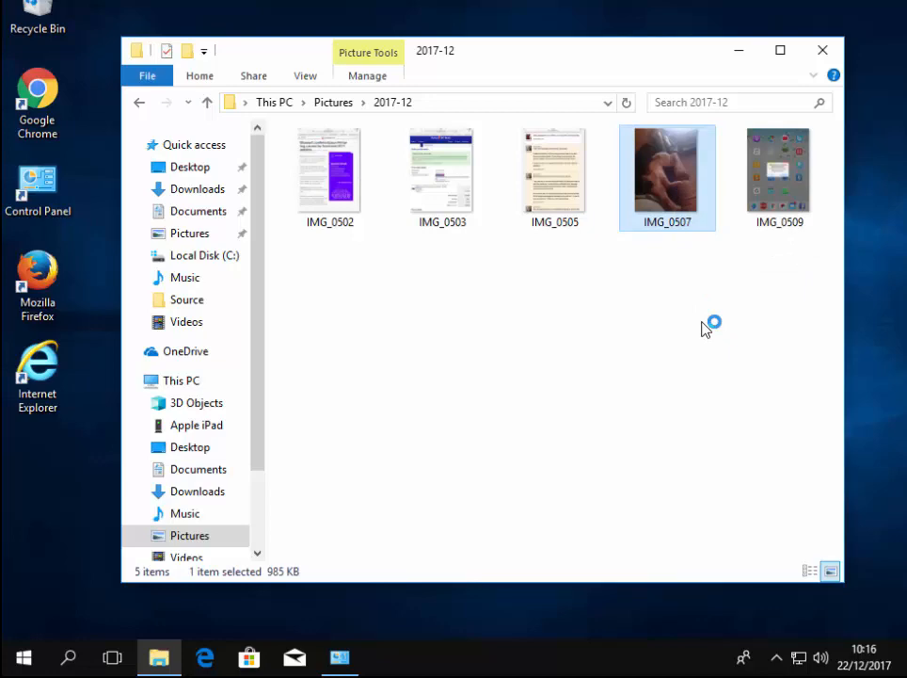
Open IMG_0507 with Photos, setting it to always open JPG files
double_click(666, 177)
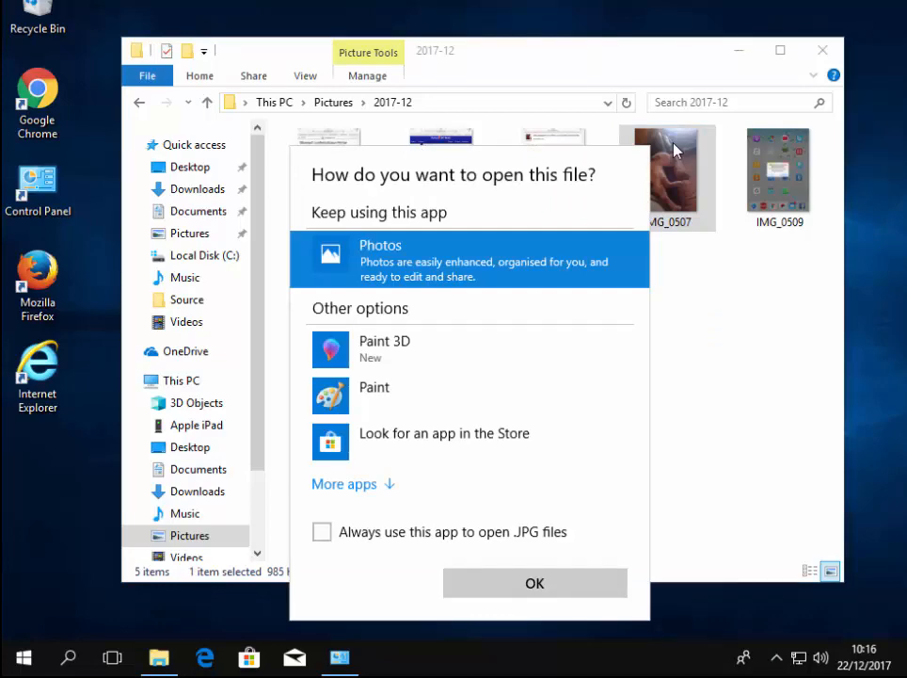
mouse_move(471, 348)
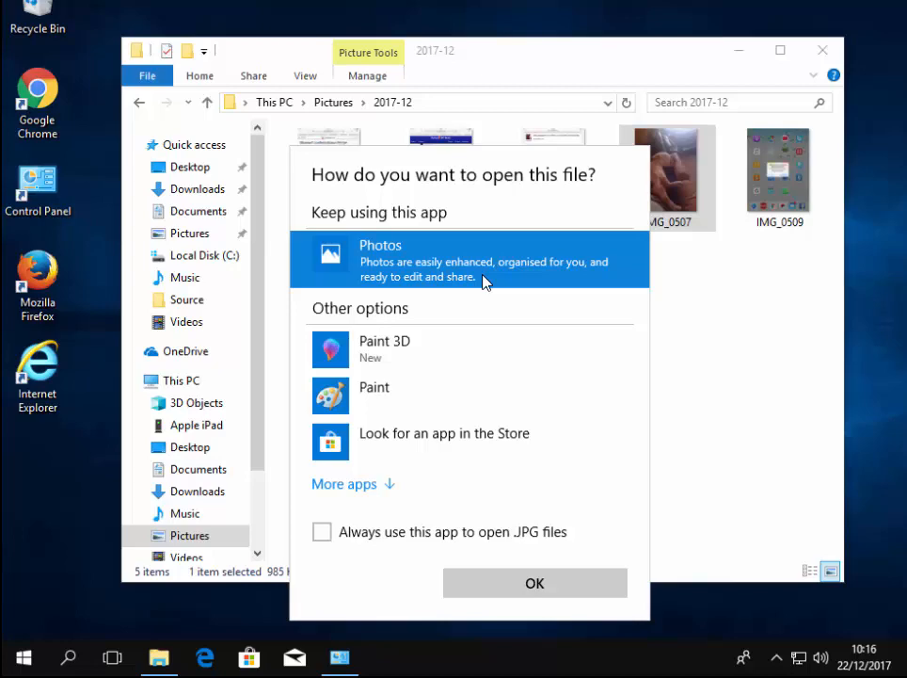
mouse_move(415, 264)
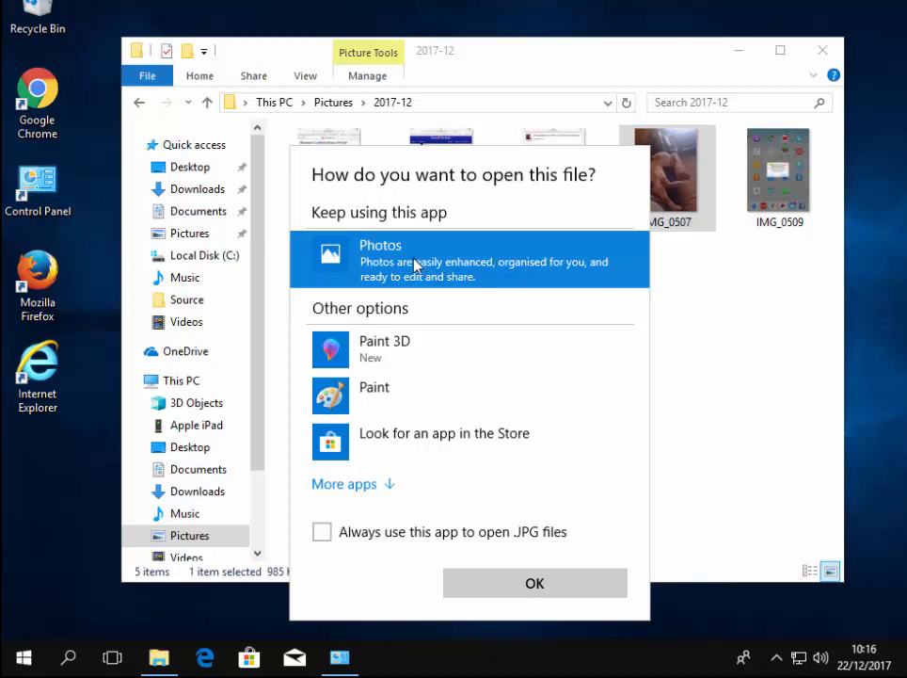
mouse_move(422, 262)
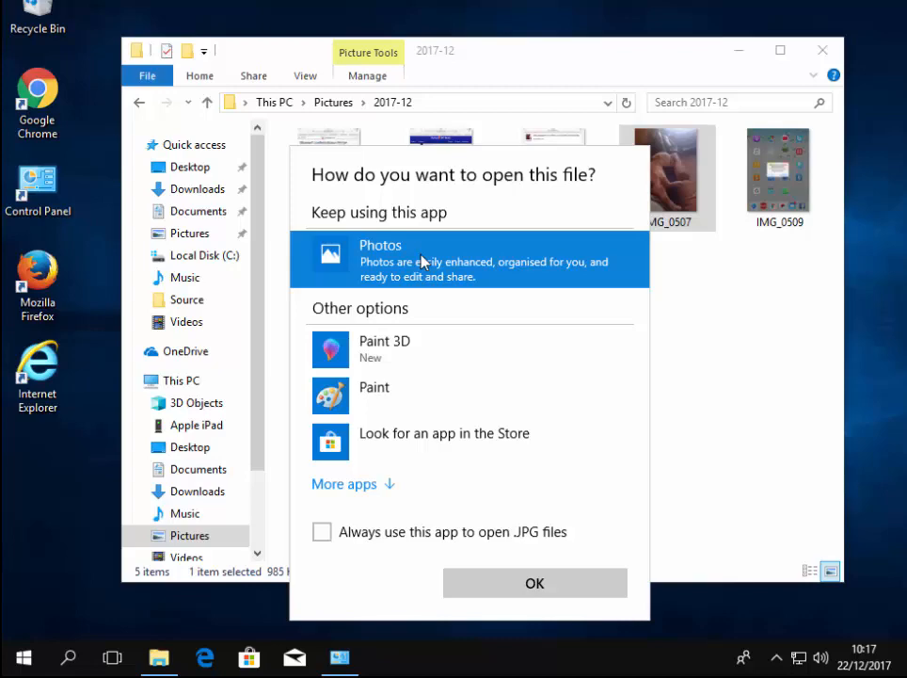
mouse_move(429, 482)
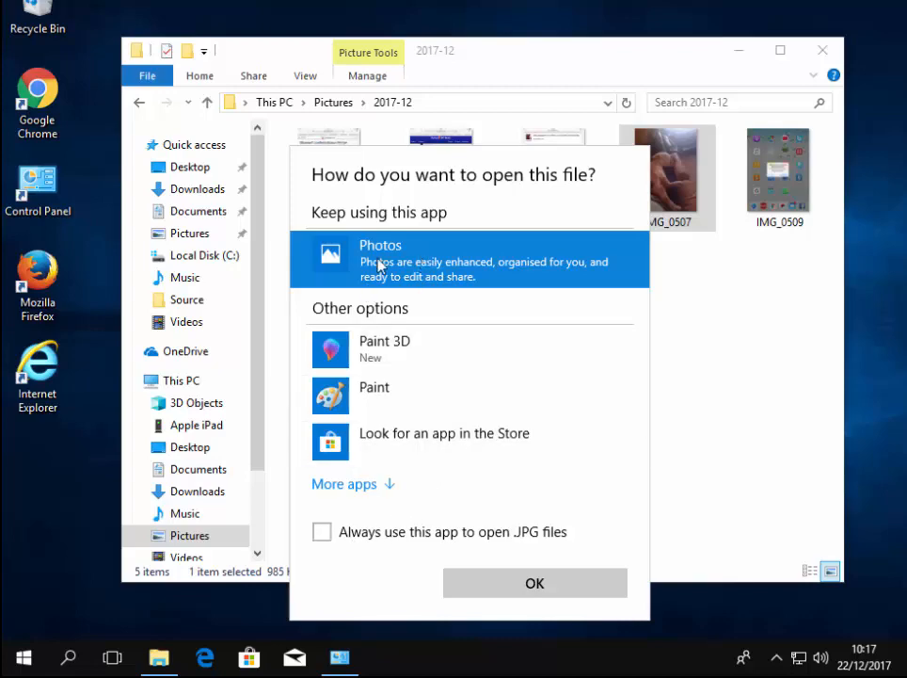
mouse_move(324, 536)
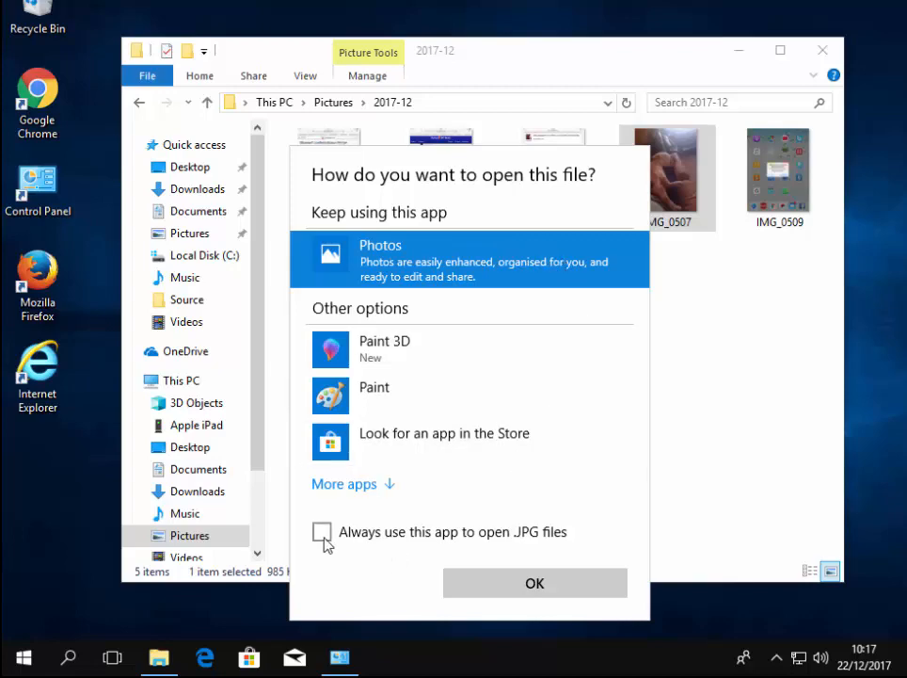
left_click(321, 531)
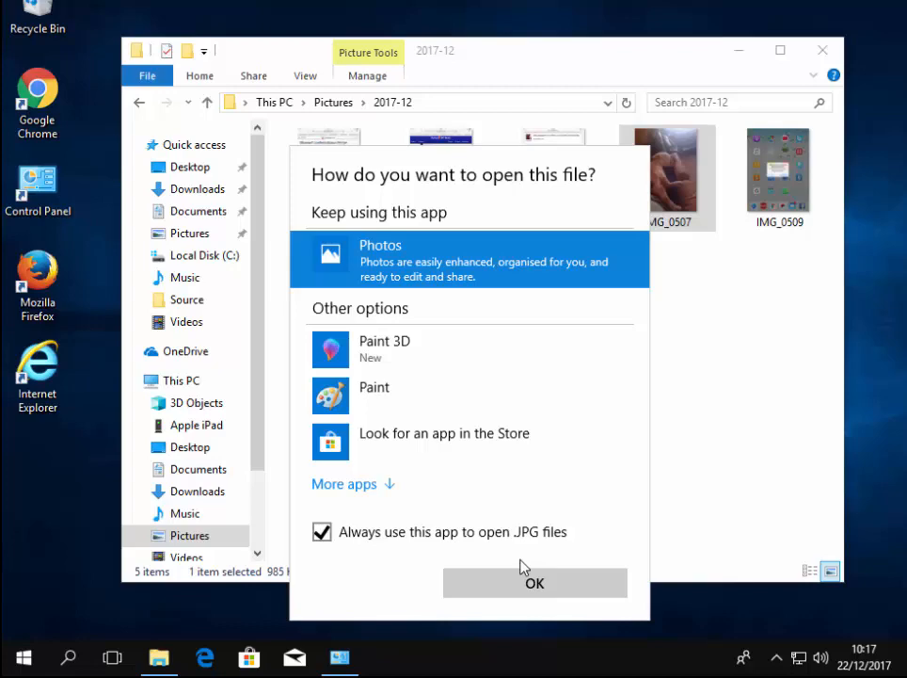
mouse_move(448, 261)
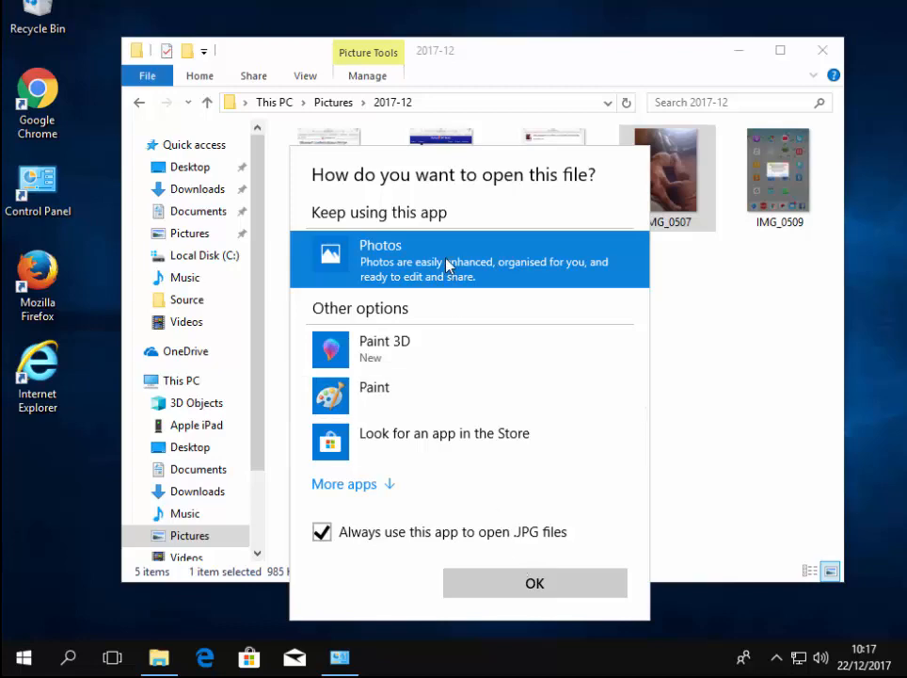
left_click(534, 583)
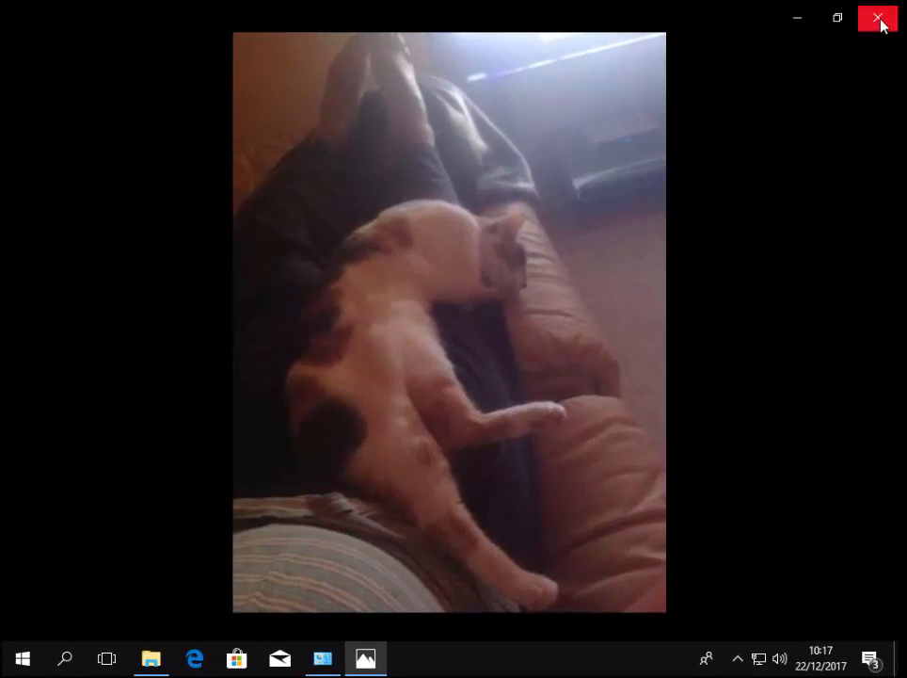
Close the cat photo in Photos and the 2017-12 folder window, leaving the desktop
left_click(877, 19)
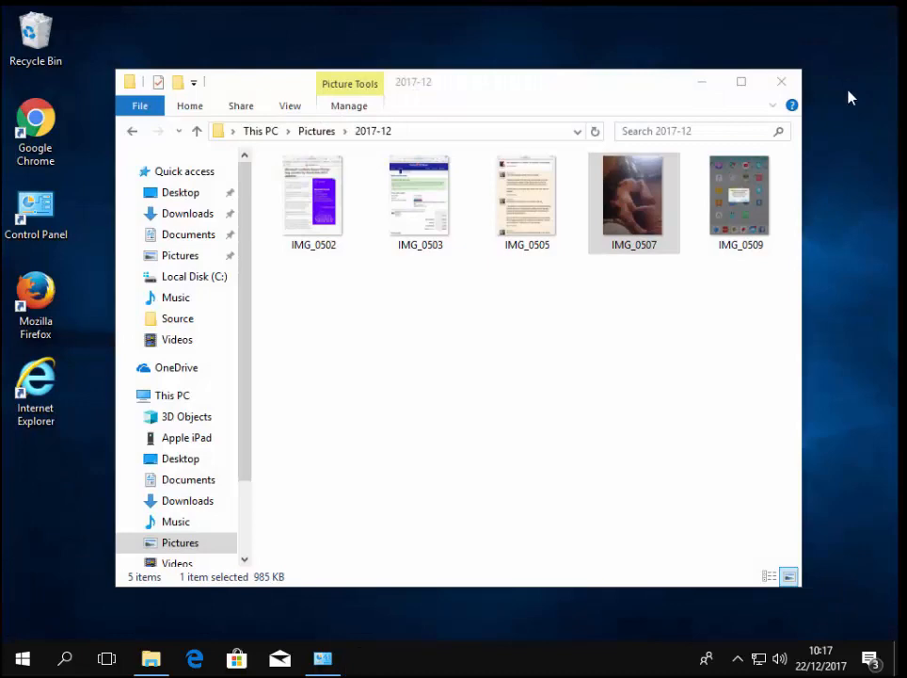
mouse_move(781, 83)
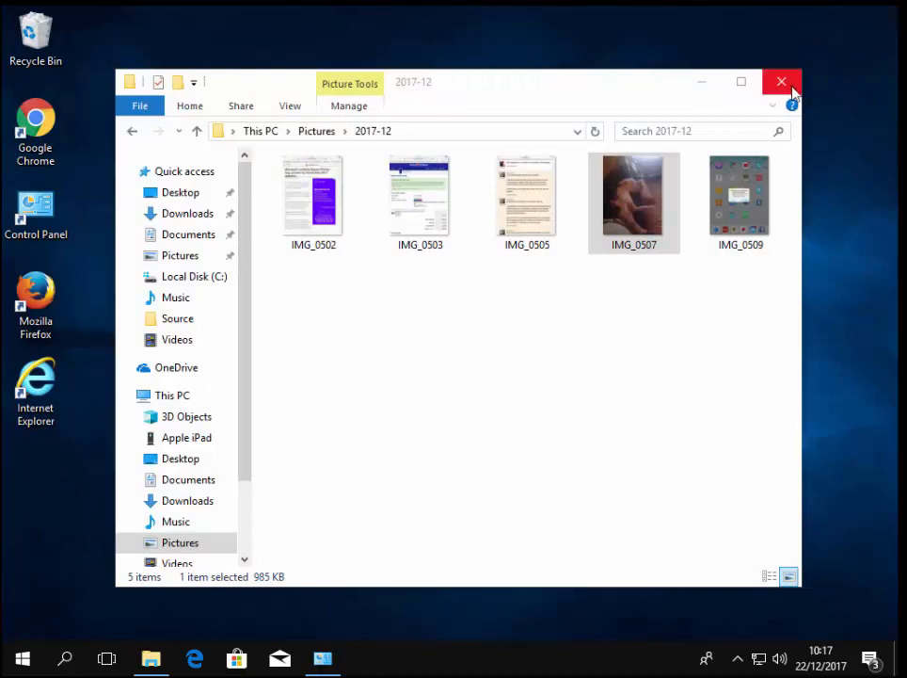
left_click(783, 83)
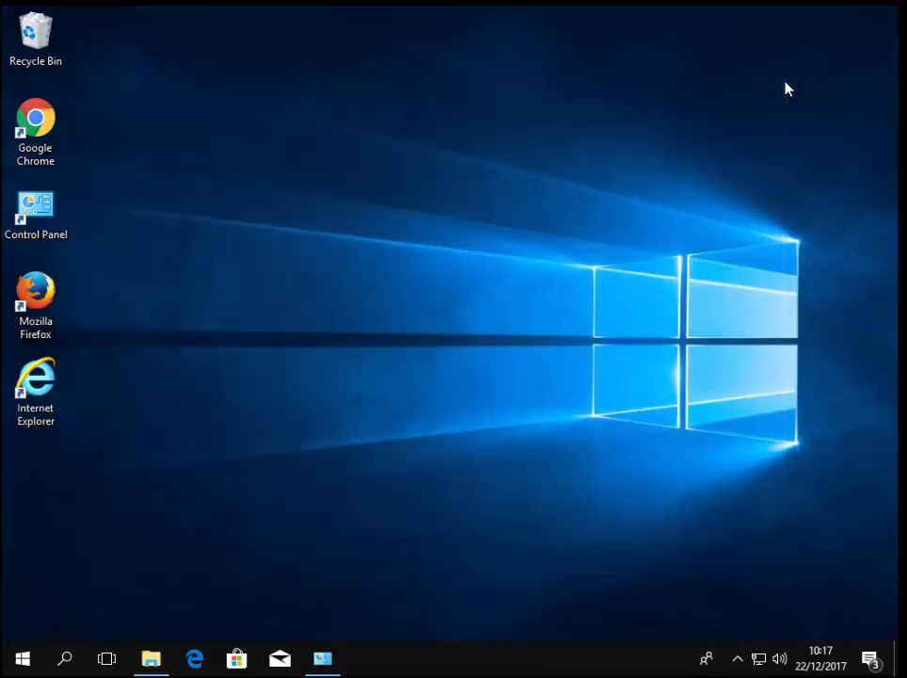